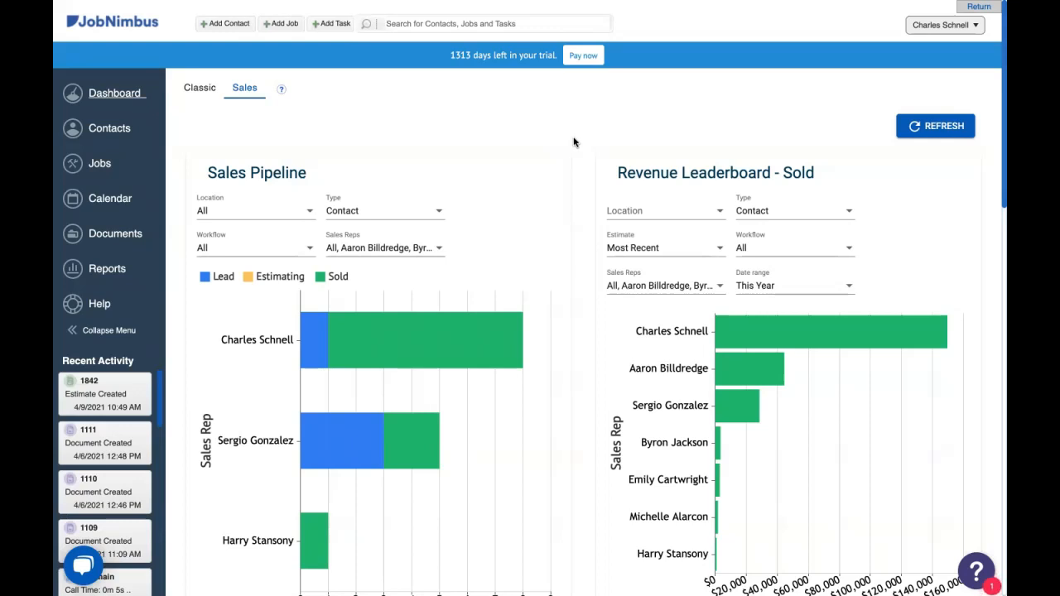
mouse_move(454, 120)
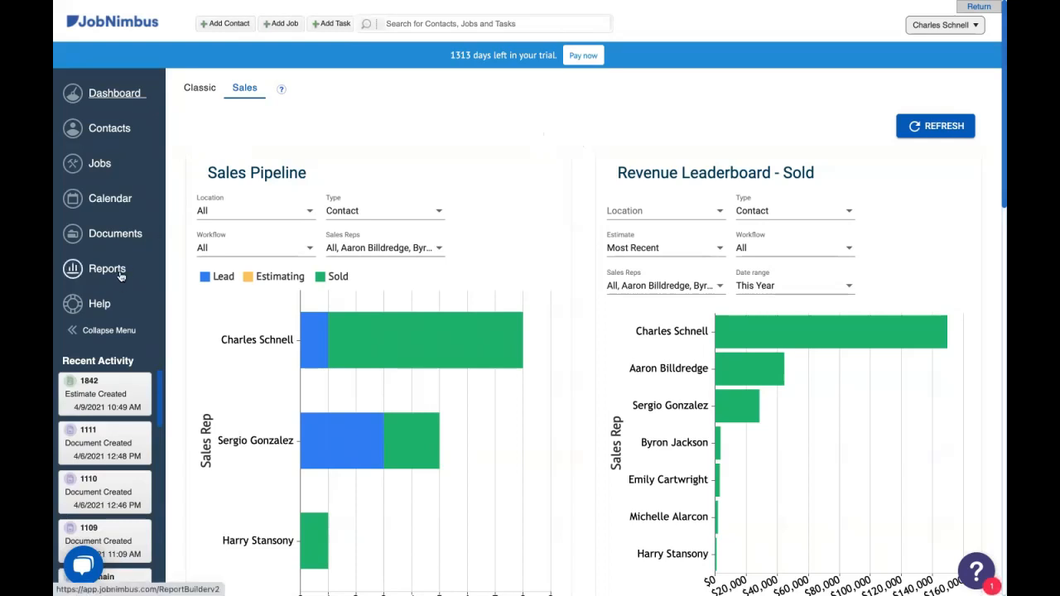
Go to the Reports page from the left sidebar
click(86, 268)
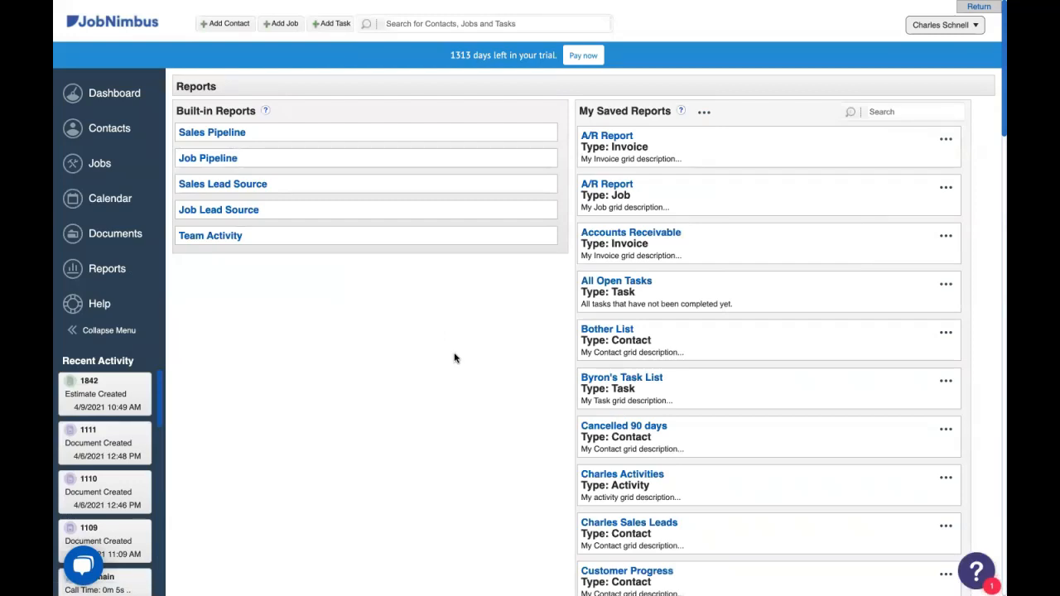
mouse_move(397, 188)
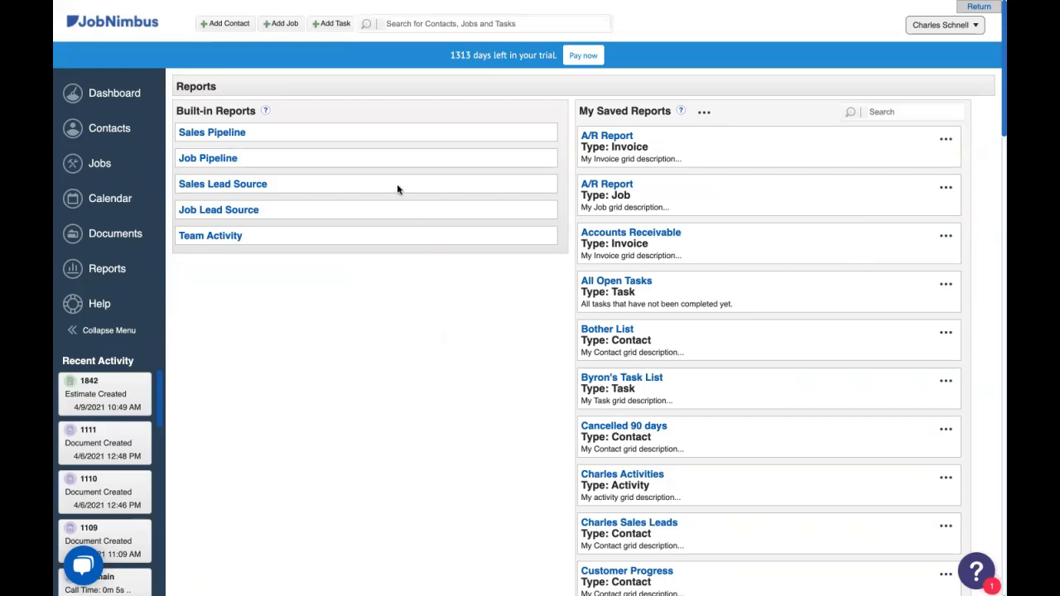
mouse_move(361, 230)
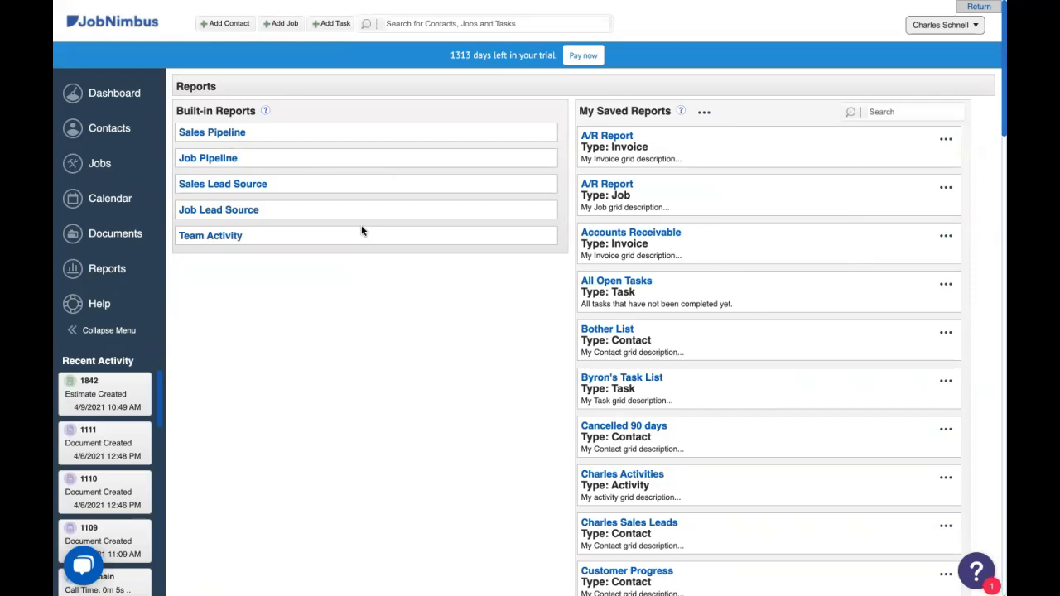
mouse_move(331, 139)
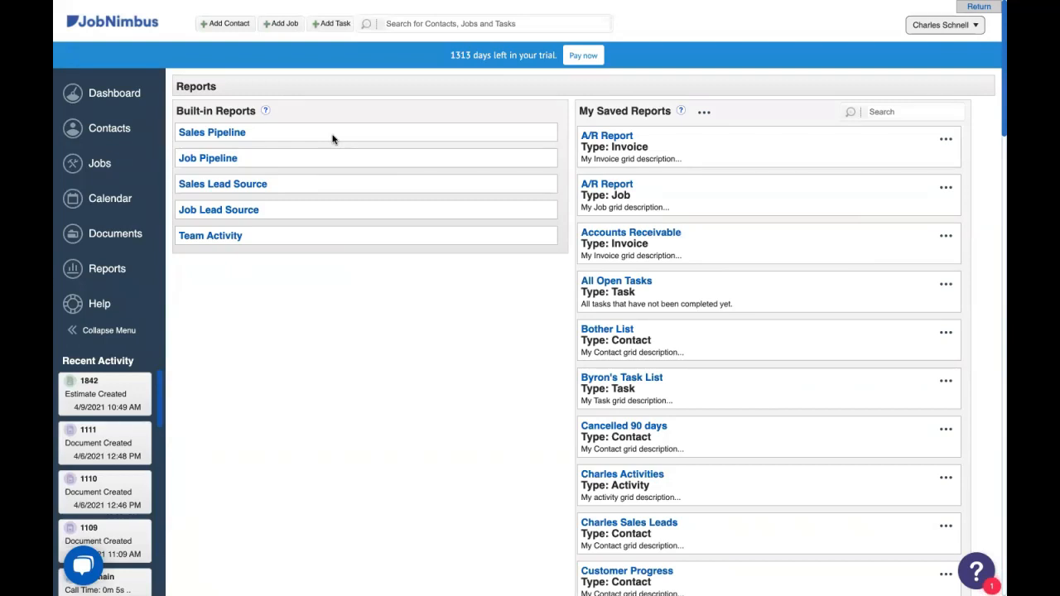
mouse_move(295, 186)
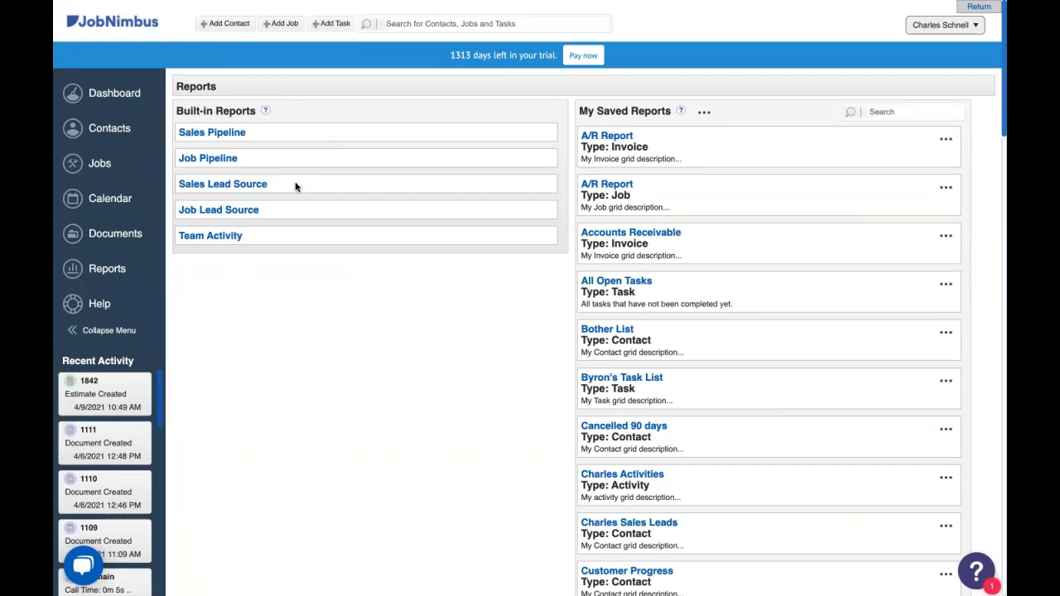
mouse_move(269, 238)
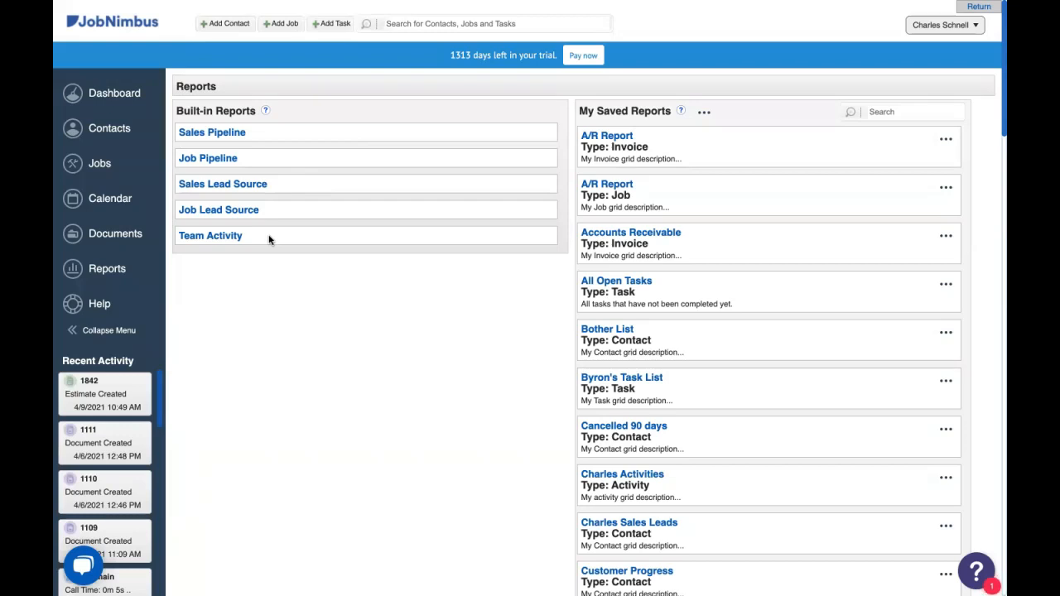
mouse_move(676, 150)
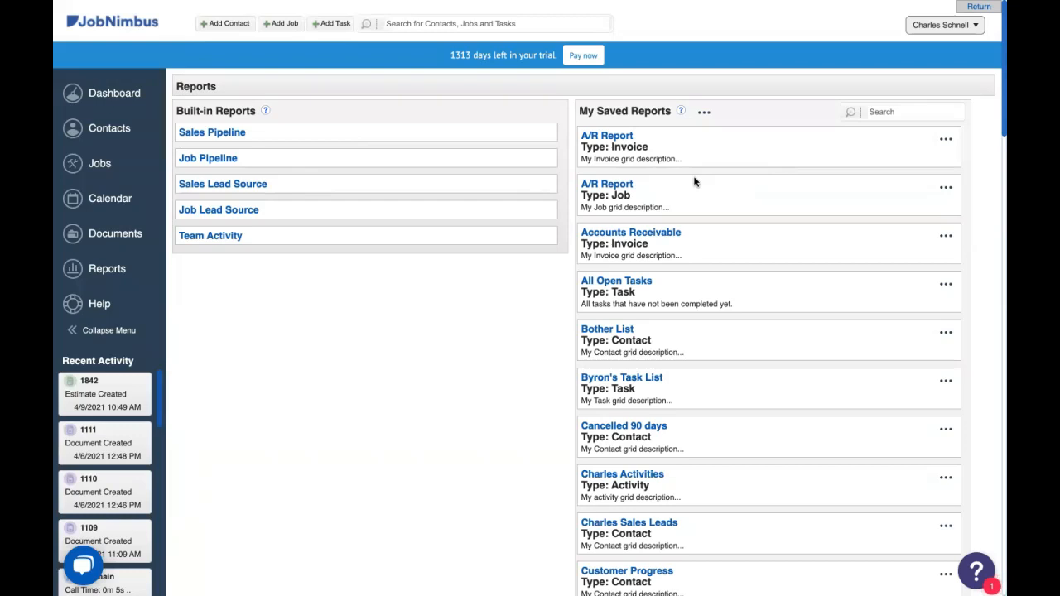
mouse_move(673, 143)
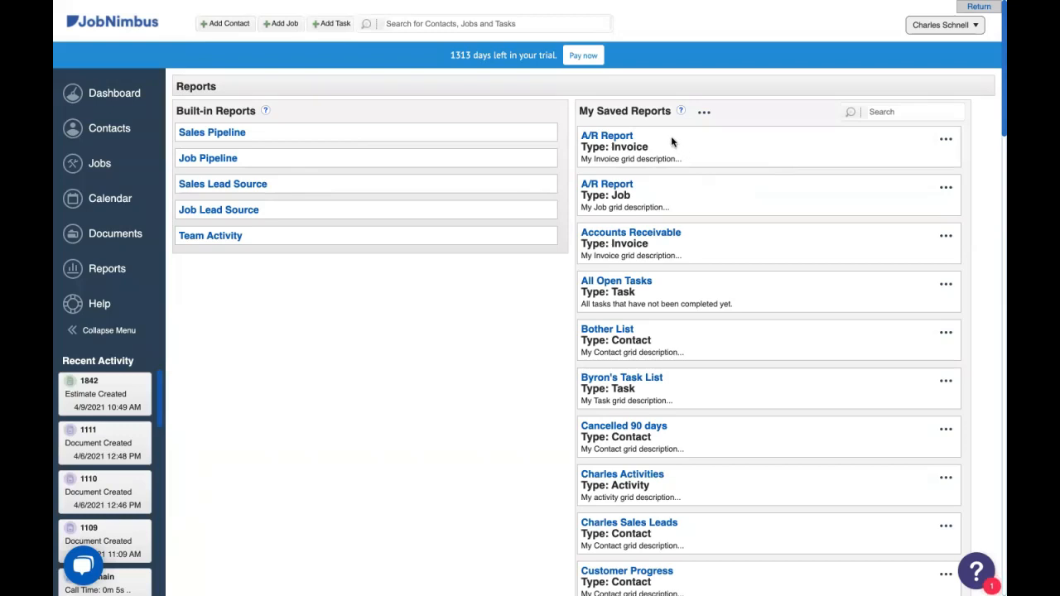
mouse_move(638, 129)
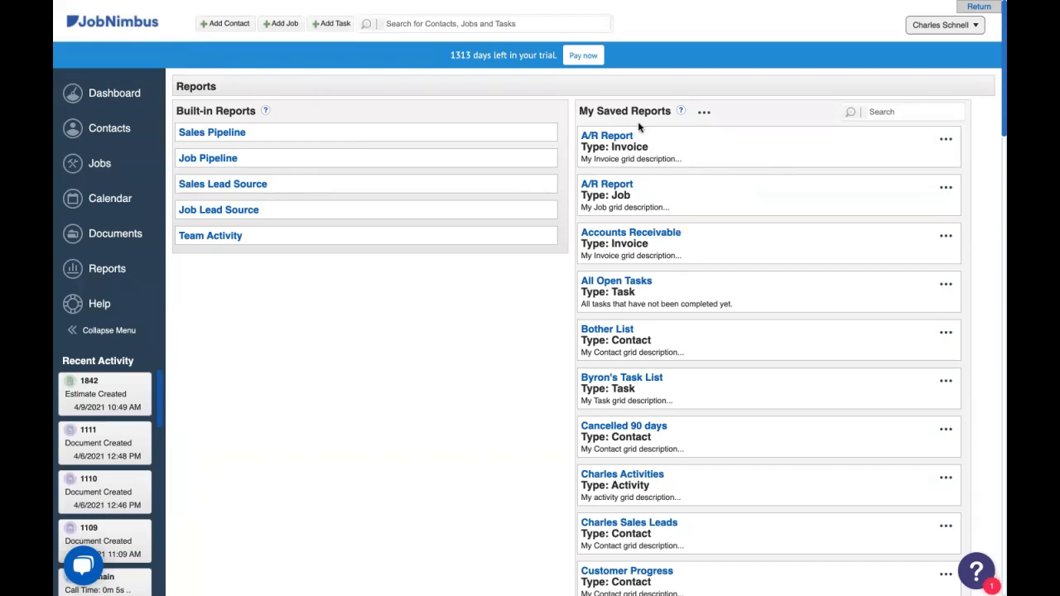
mouse_move(689, 118)
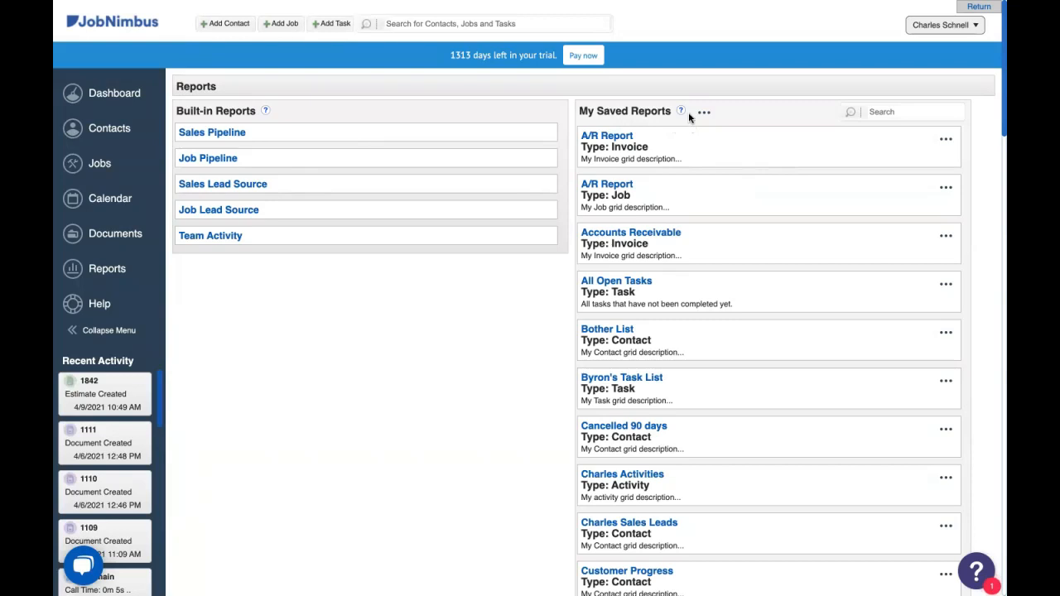
Show the menu of report types to create next to My Saved Reports
click(703, 113)
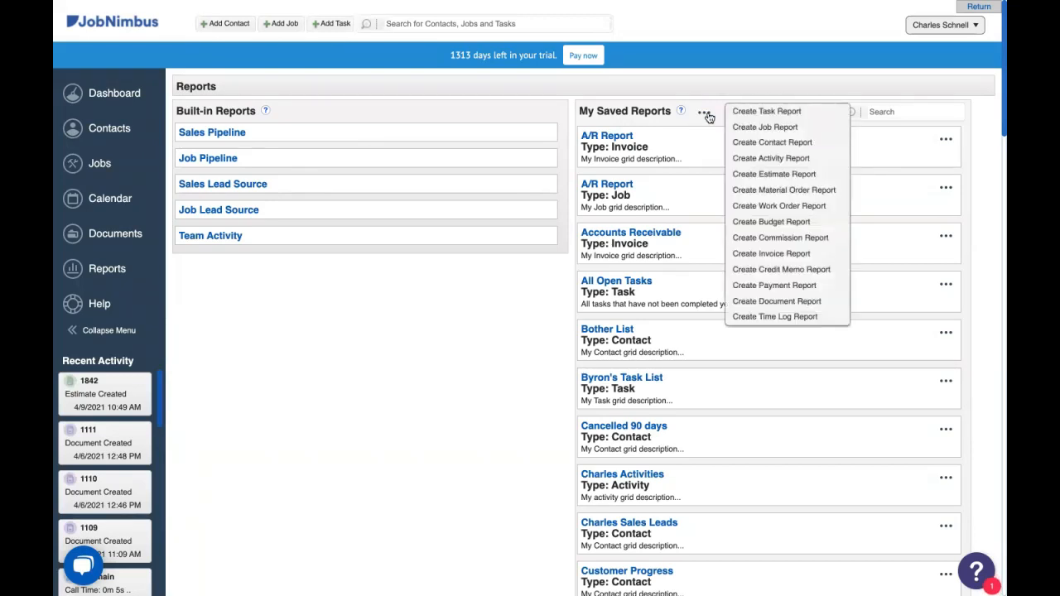
mouse_move(765, 159)
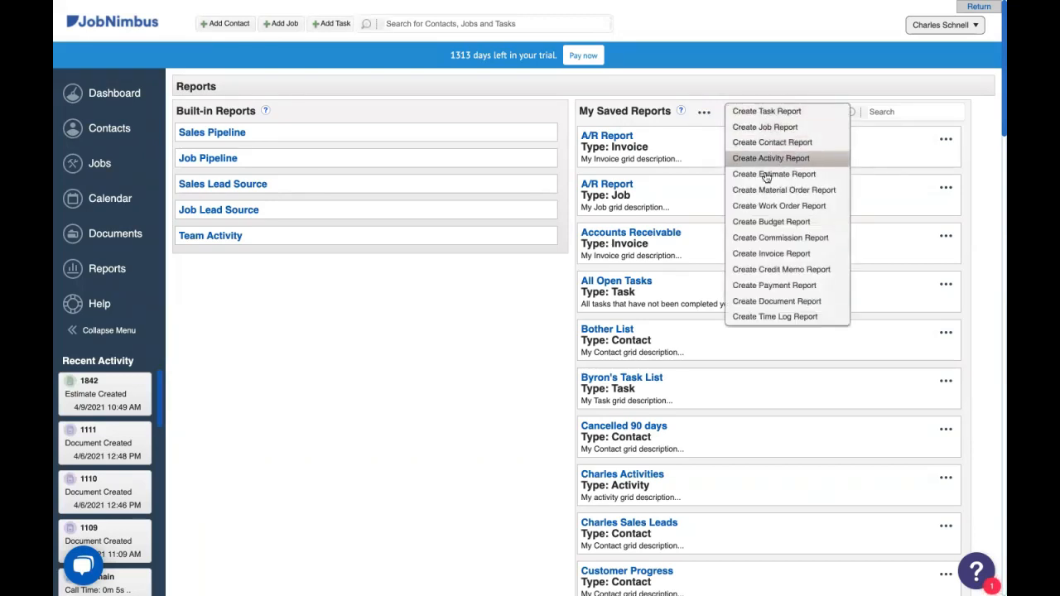
mouse_move(766, 126)
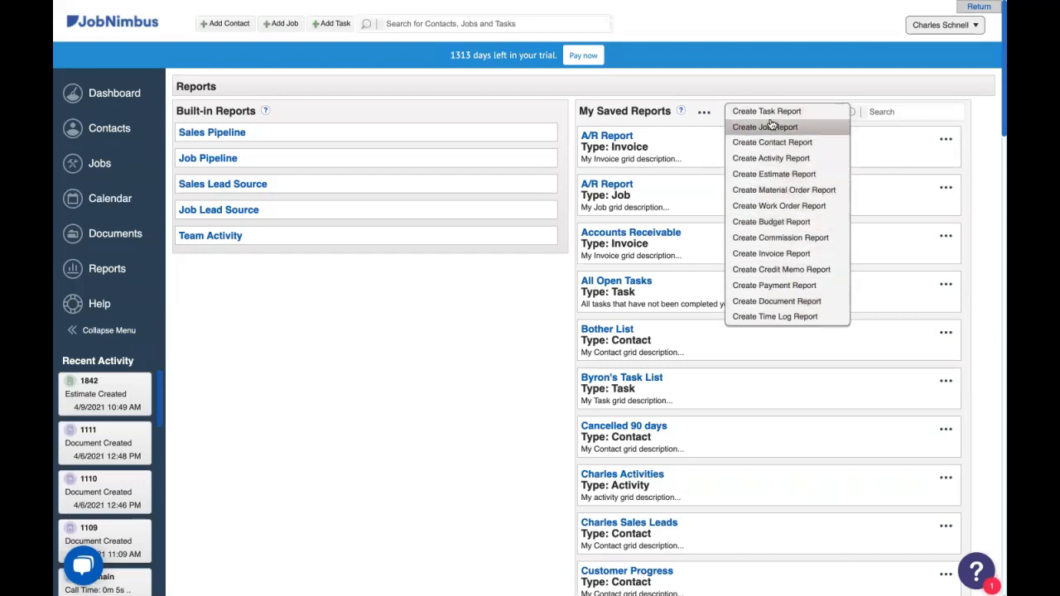
mouse_move(770, 111)
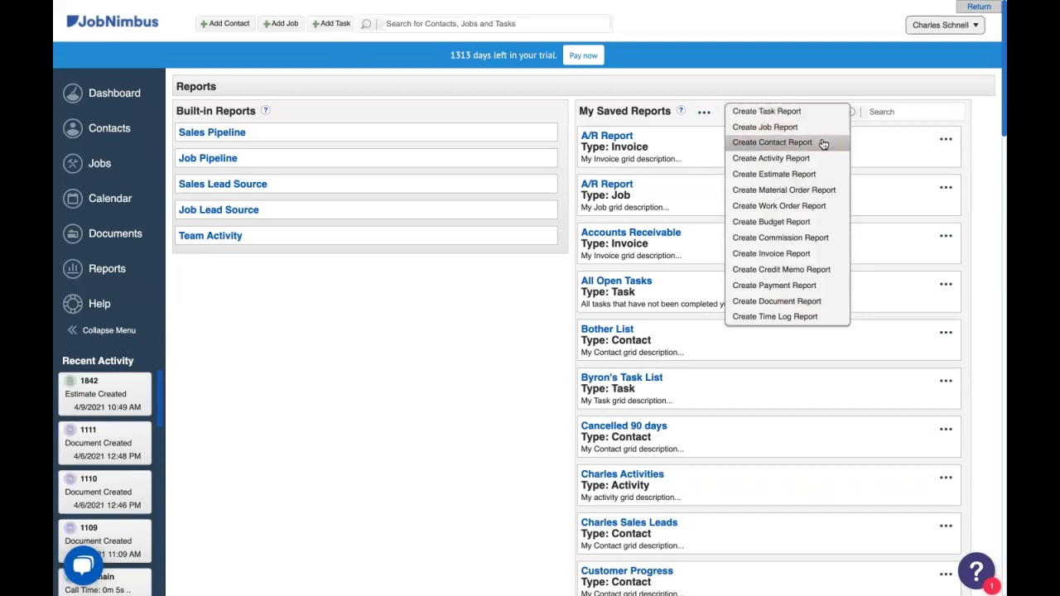
mouse_move(823, 159)
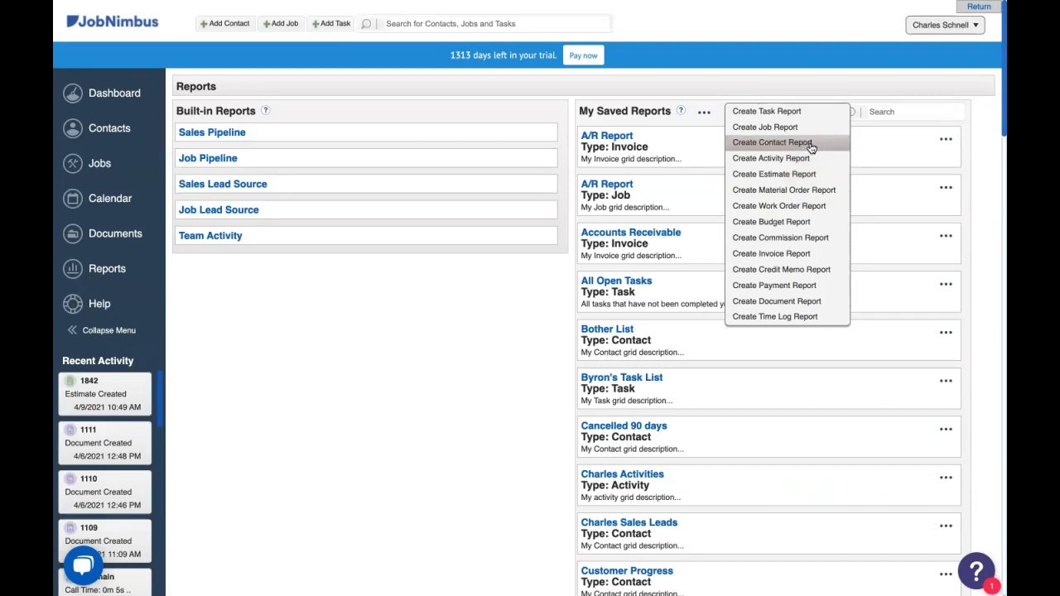
Start a new contact report named '2020 Stuck Contact Value'
click(772, 142)
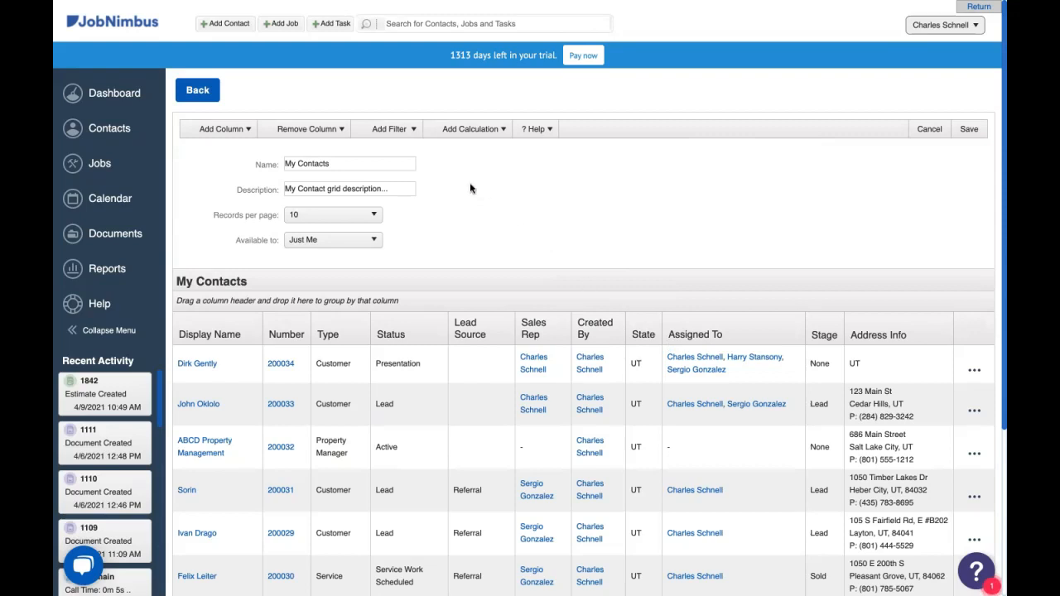
click(348, 164)
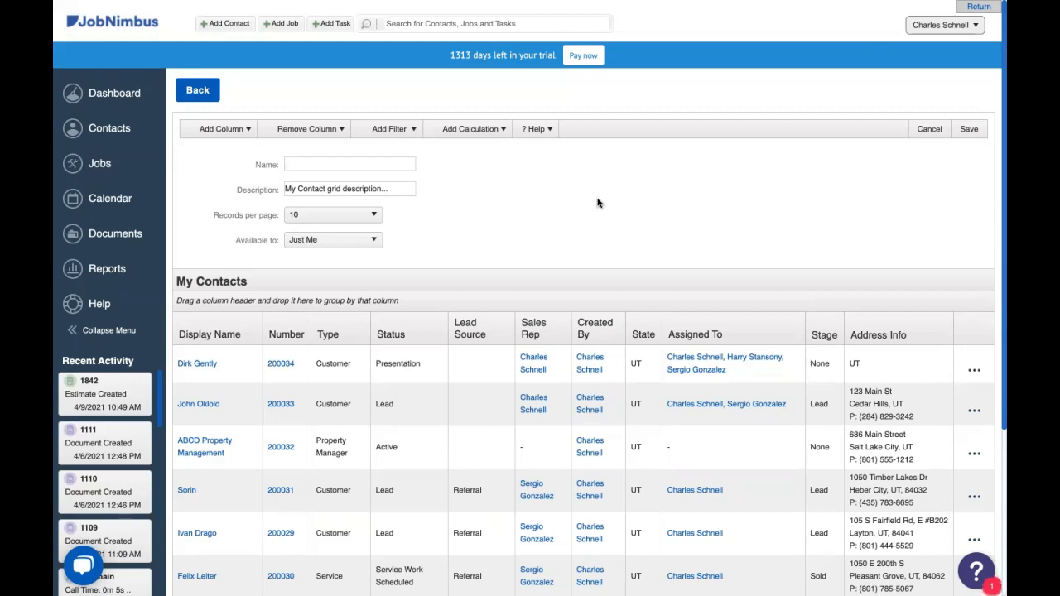
text(2020 Stu)
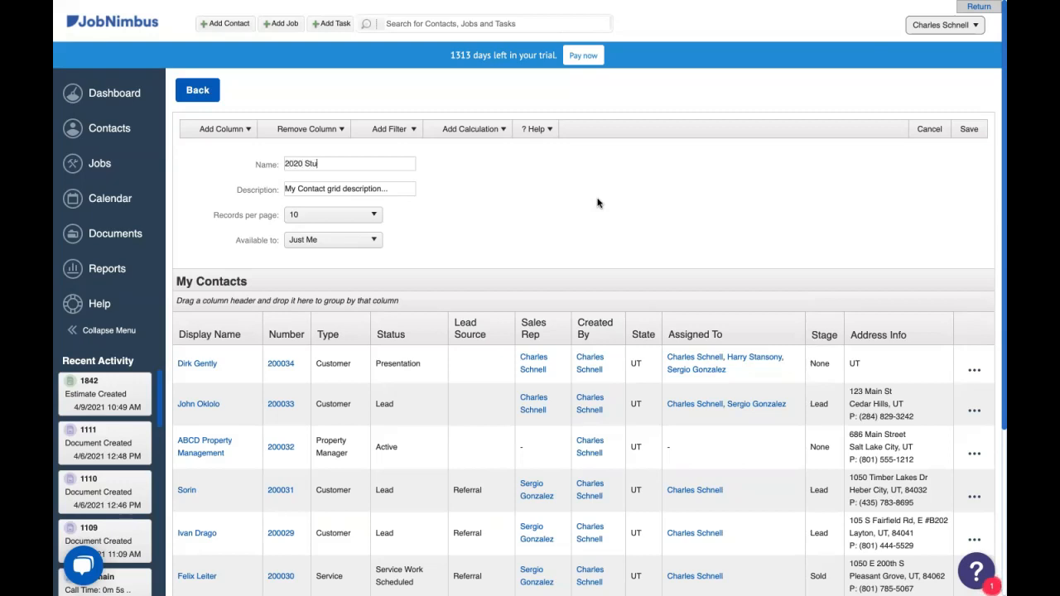
text(ck)
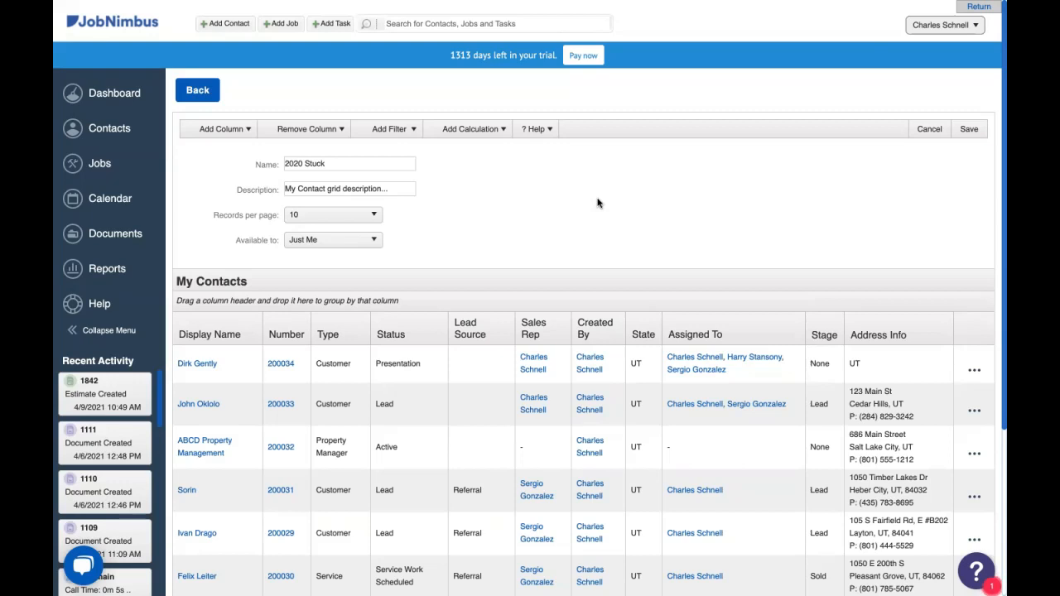
text(Contact Value)
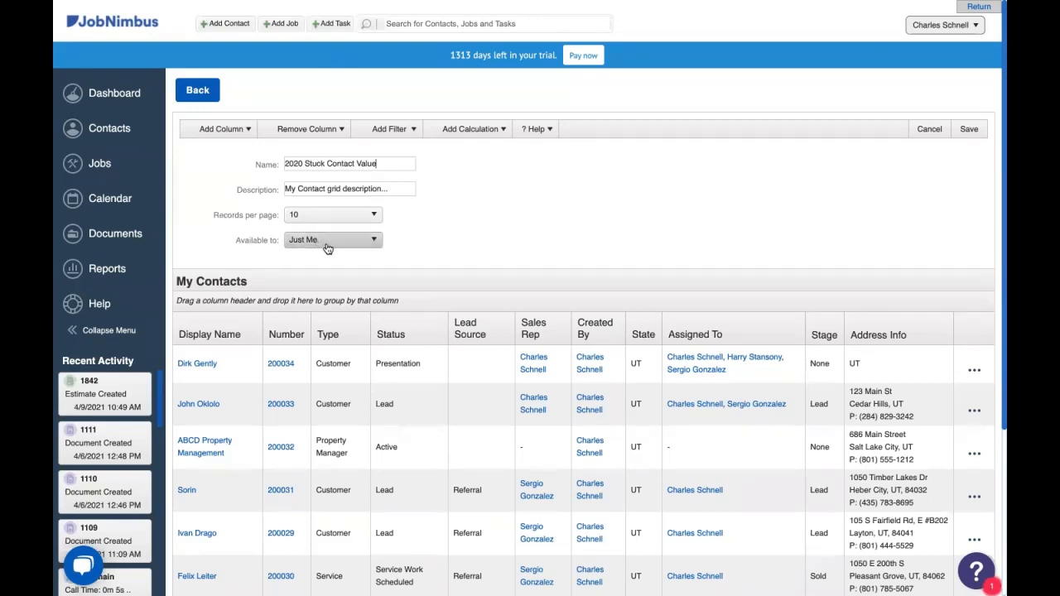
Make the report available to Admins Only
click(332, 239)
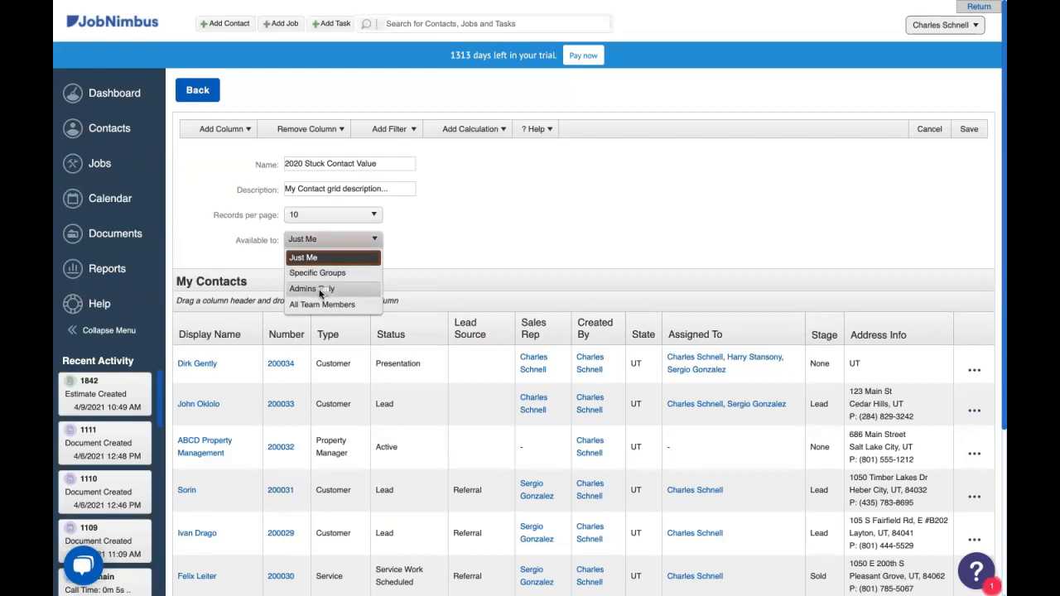
click(311, 288)
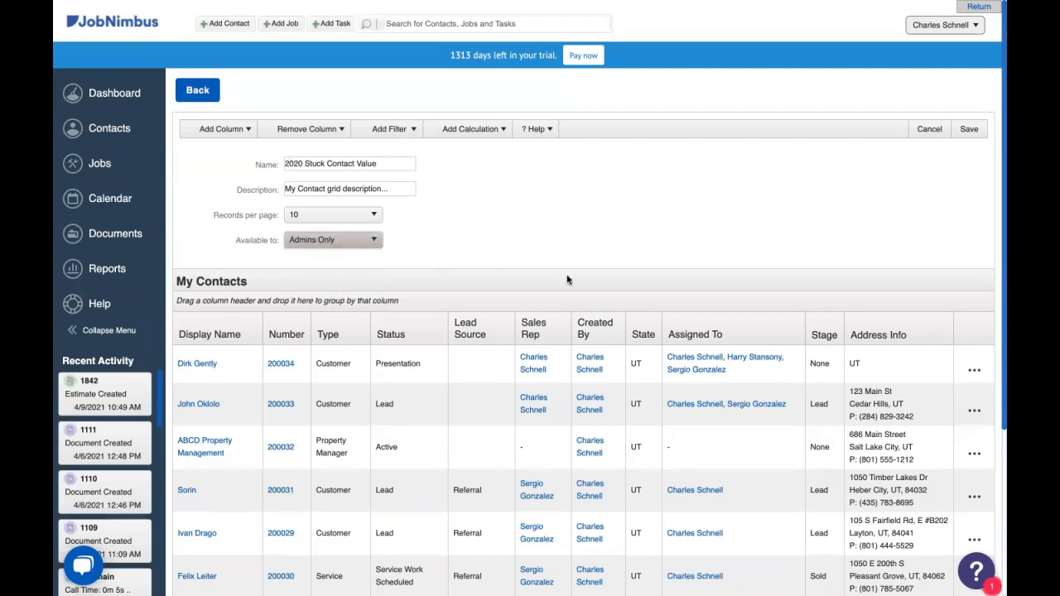
mouse_move(305, 132)
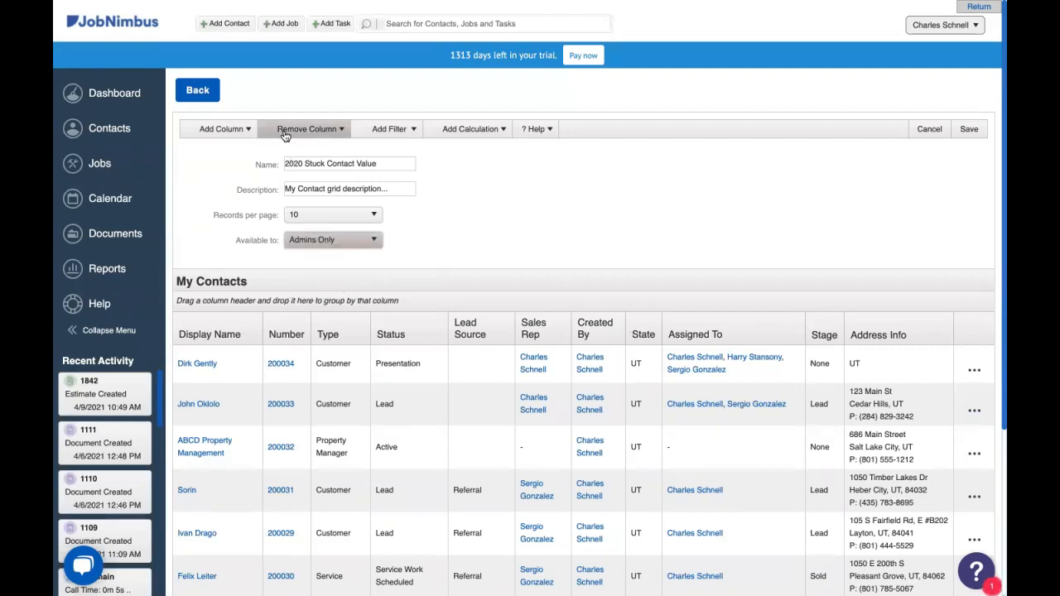
Remove the Address Info, Created By, Lead Source and Type columns, leaving Display Name, Status and Sales Rep
click(308, 129)
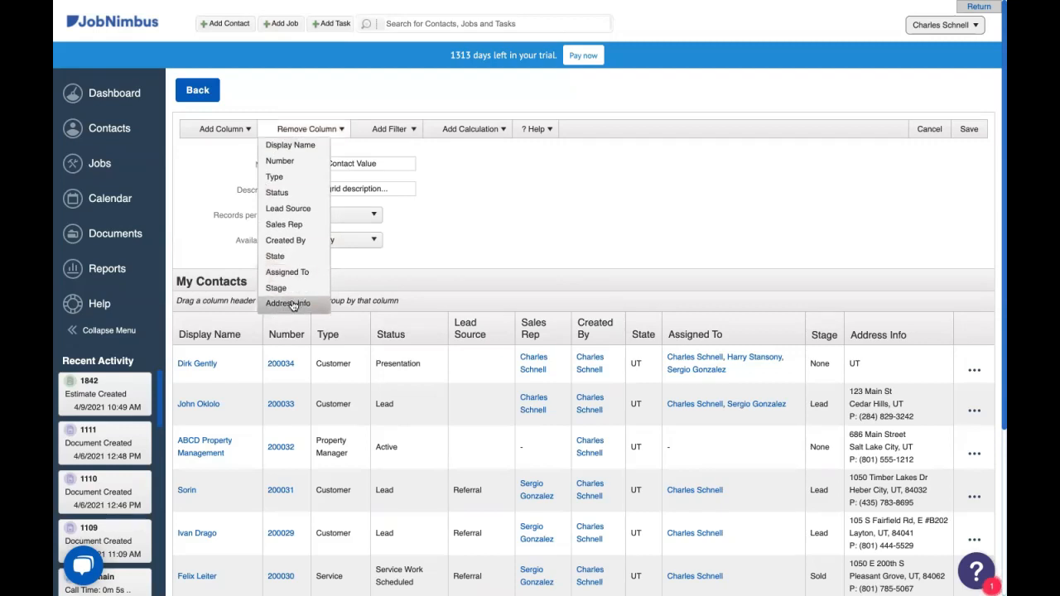
click(288, 303)
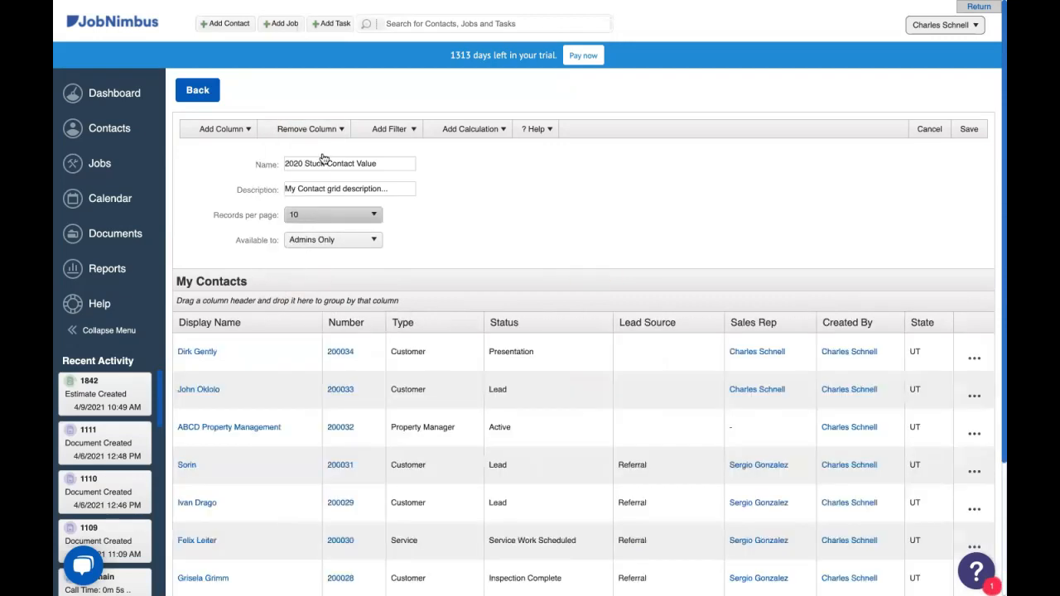
click(309, 130)
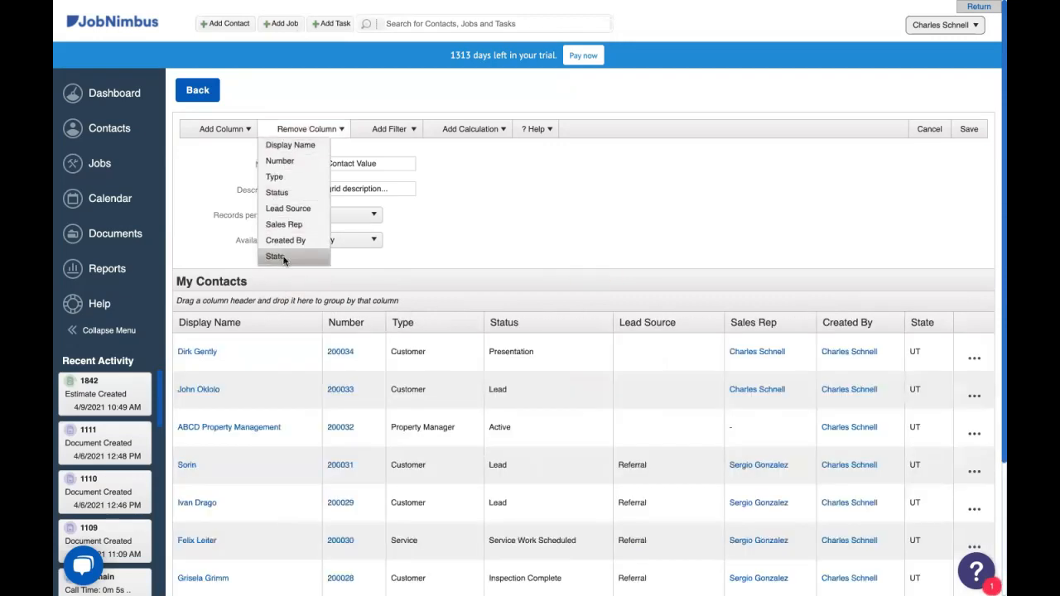
click(275, 255)
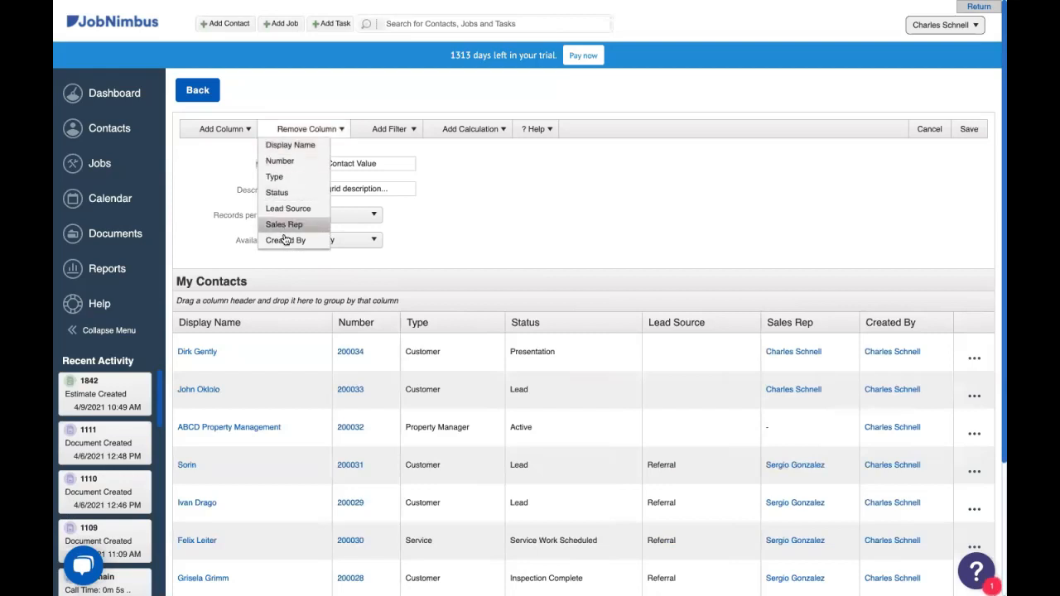
click(285, 240)
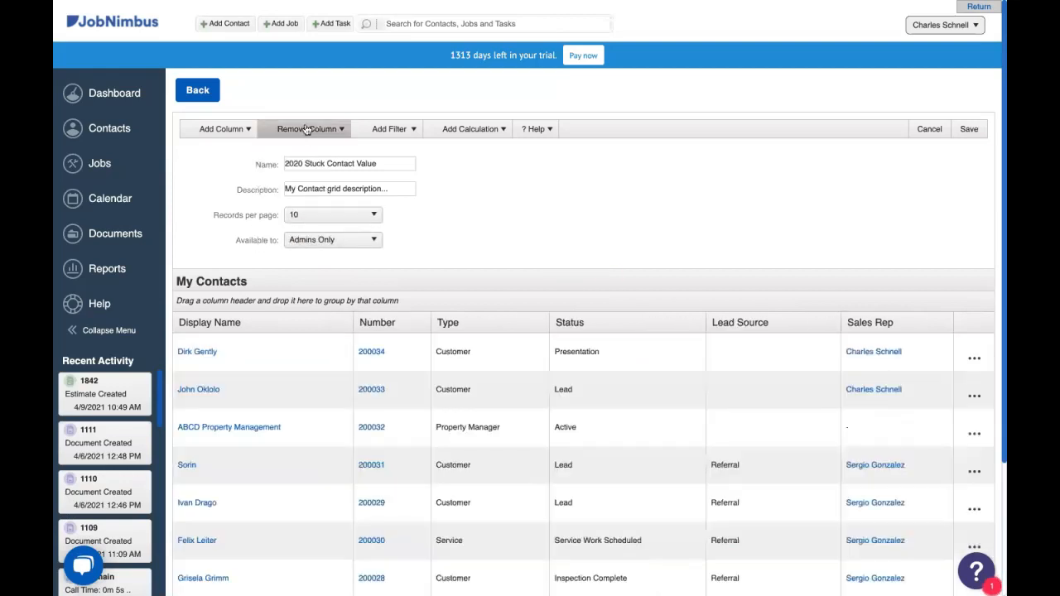
click(308, 129)
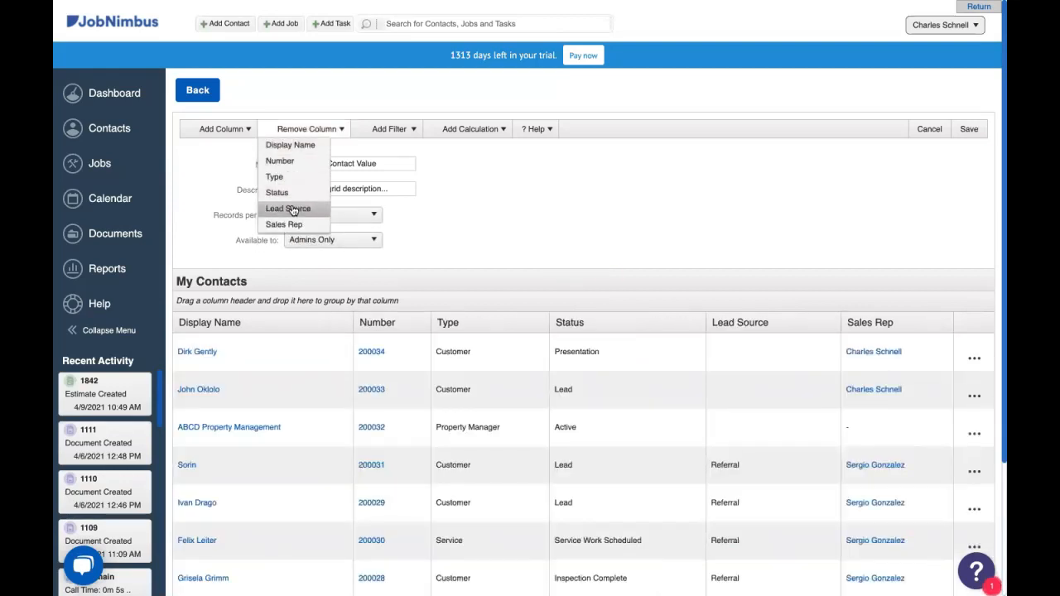
click(288, 209)
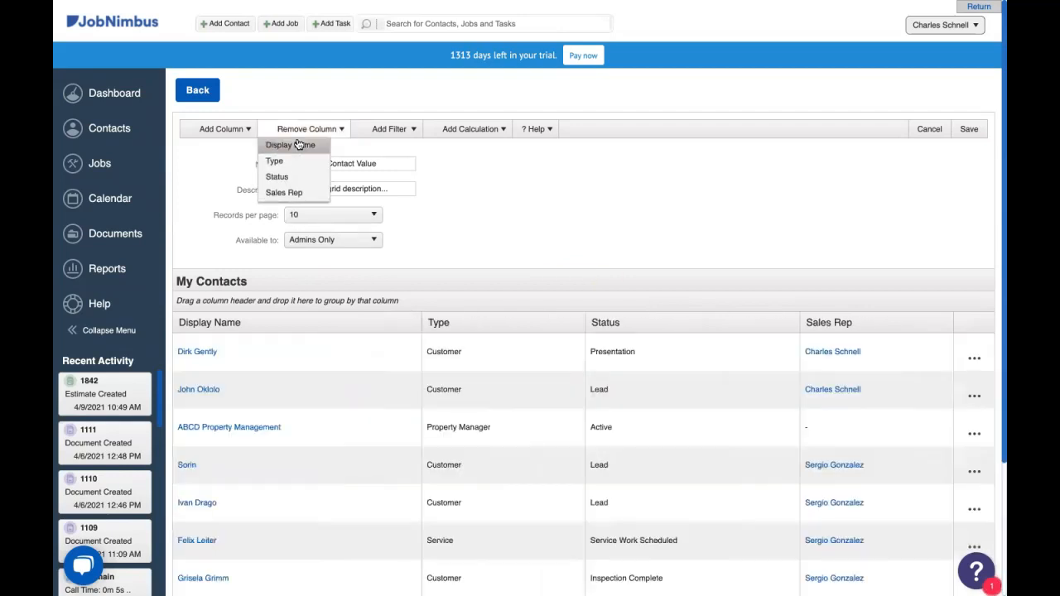
click(275, 161)
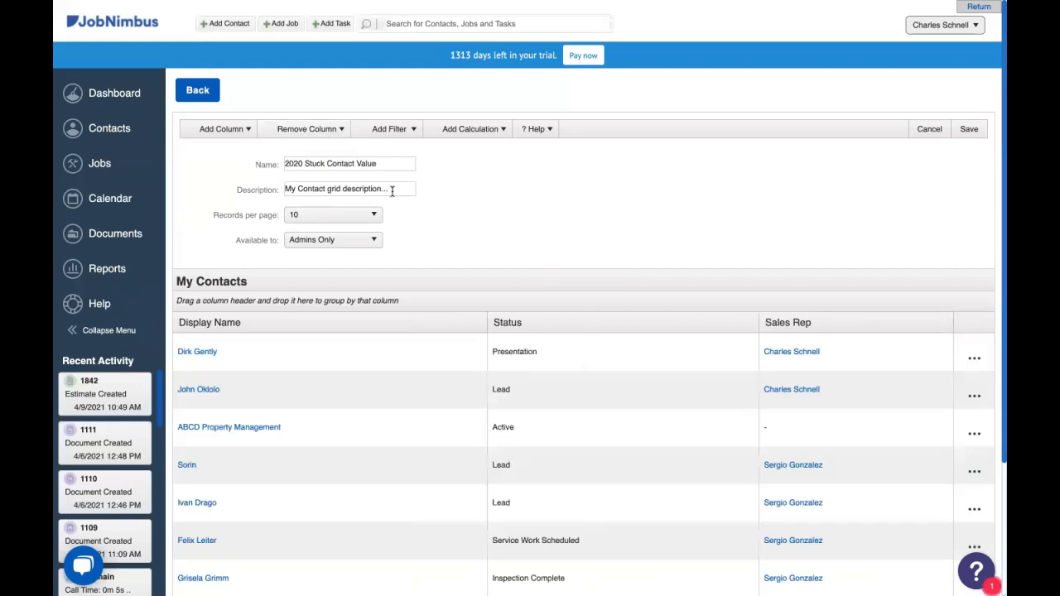
mouse_move(593, 206)
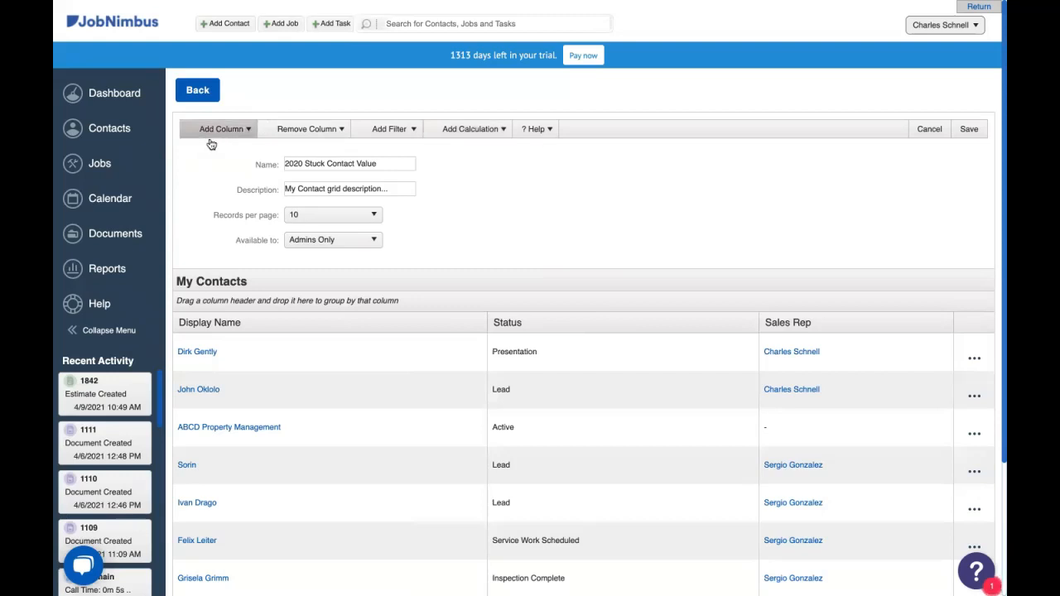
Add Building size and Most recent estimate columns to the report grid
click(222, 129)
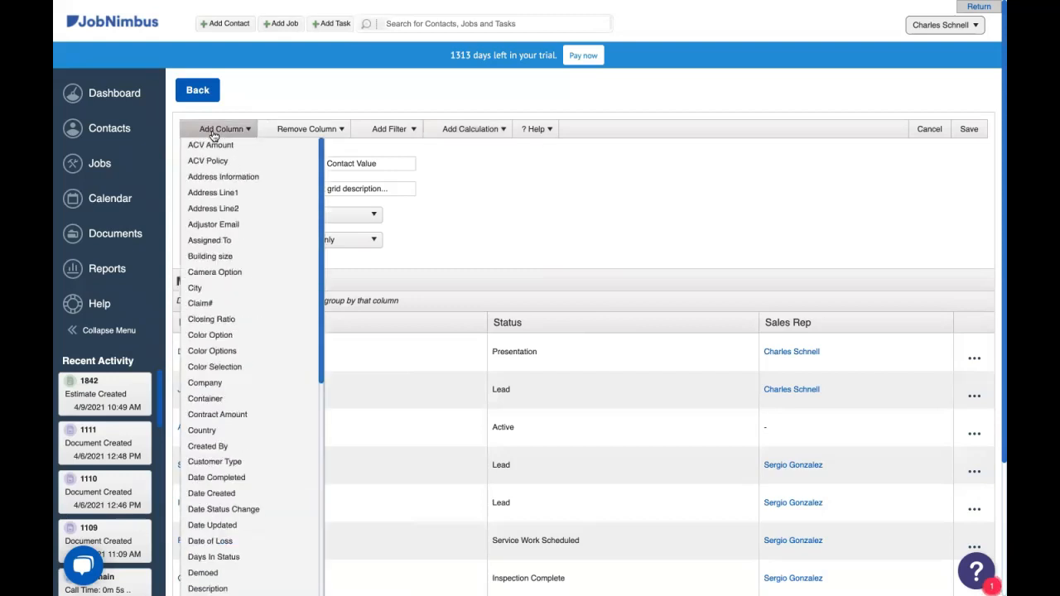
mouse_move(212, 193)
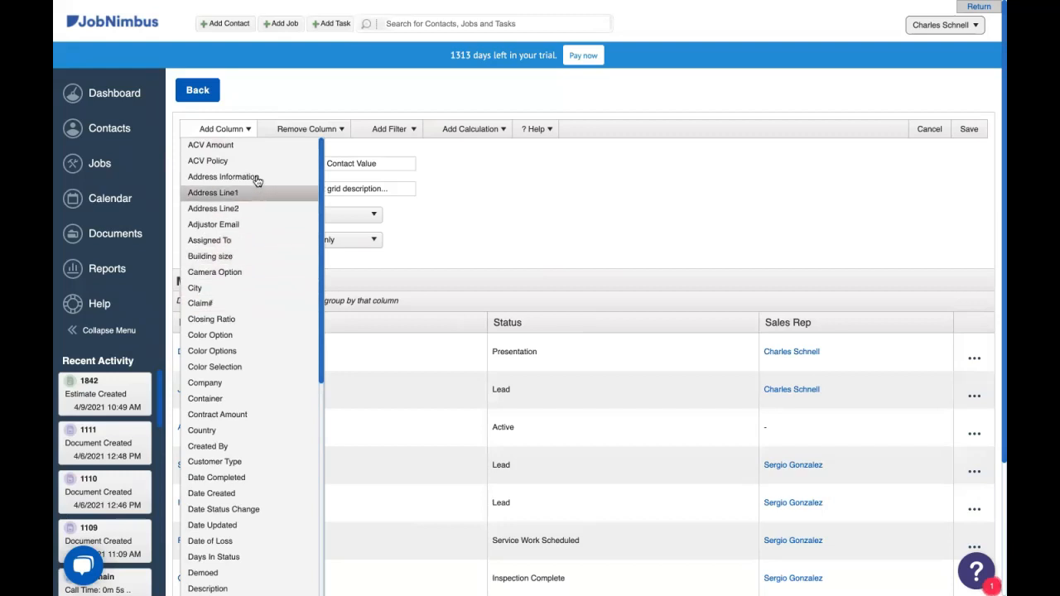
mouse_move(259, 323)
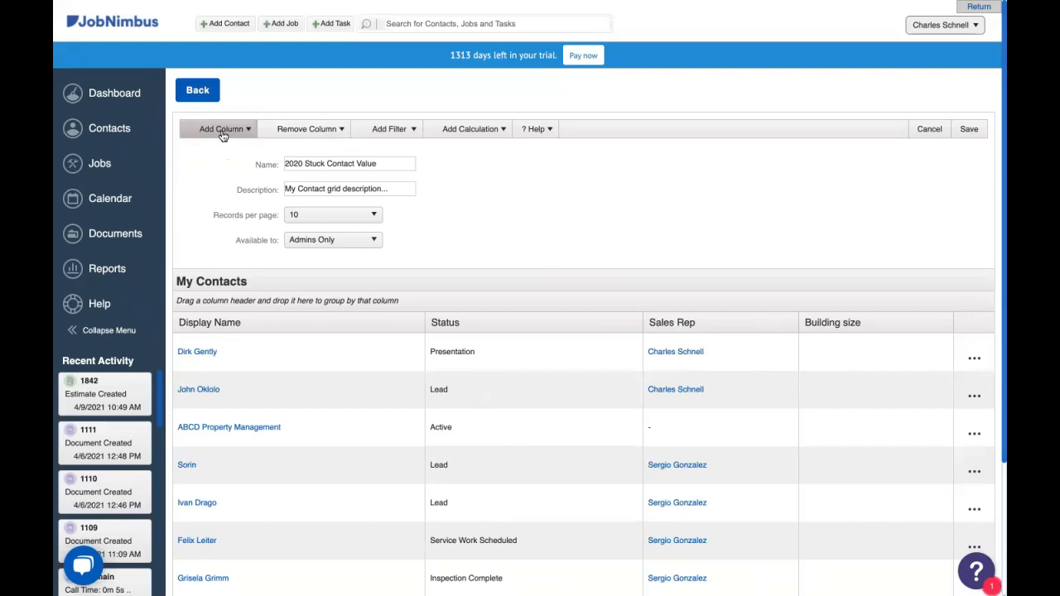
click(220, 129)
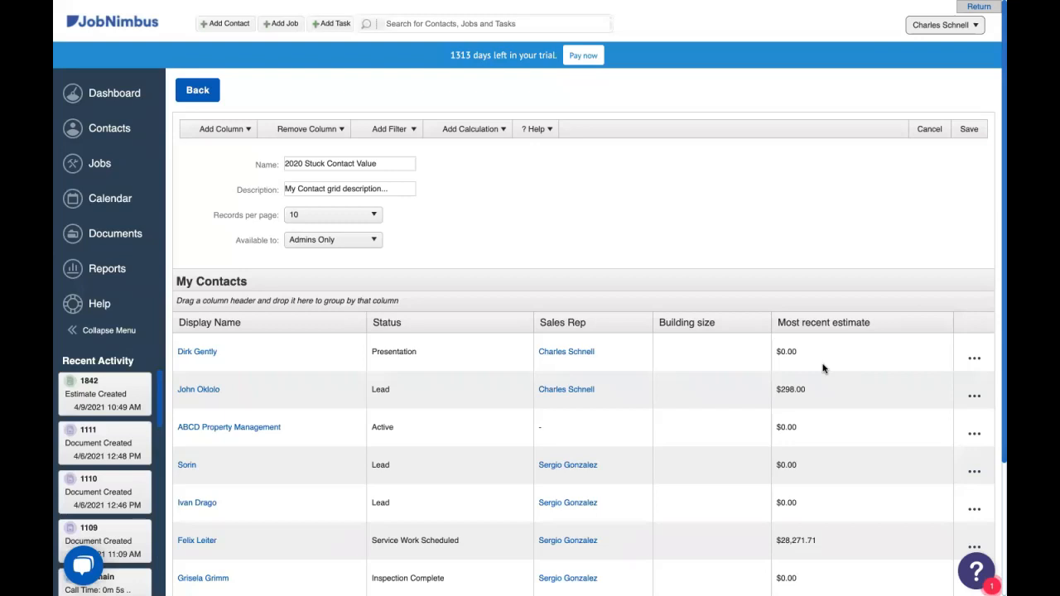
scroll(down, 3)
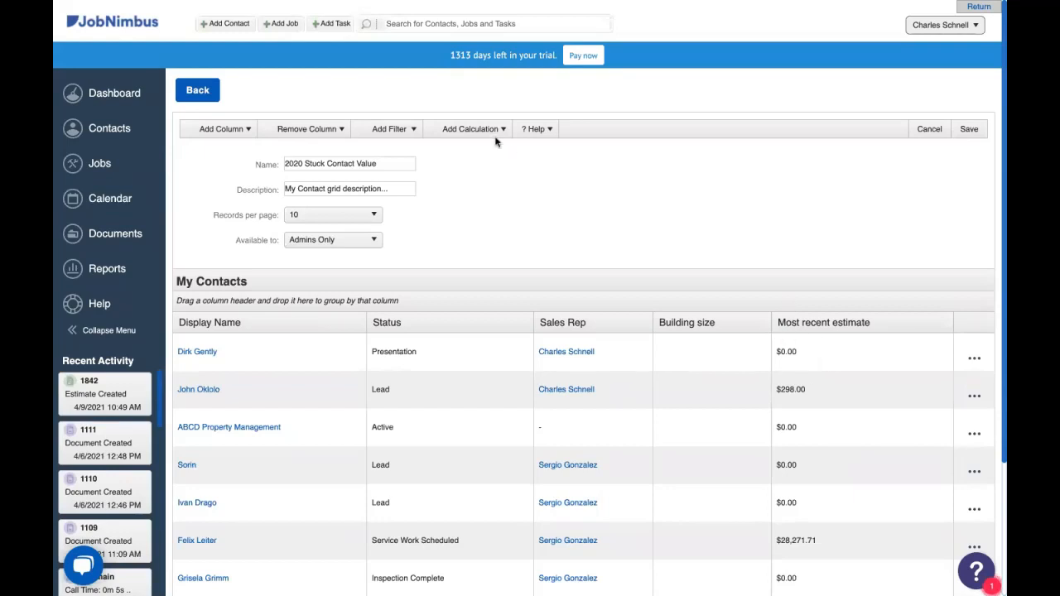
Filter the report on Date Status Change with the Last Year preset range
click(389, 130)
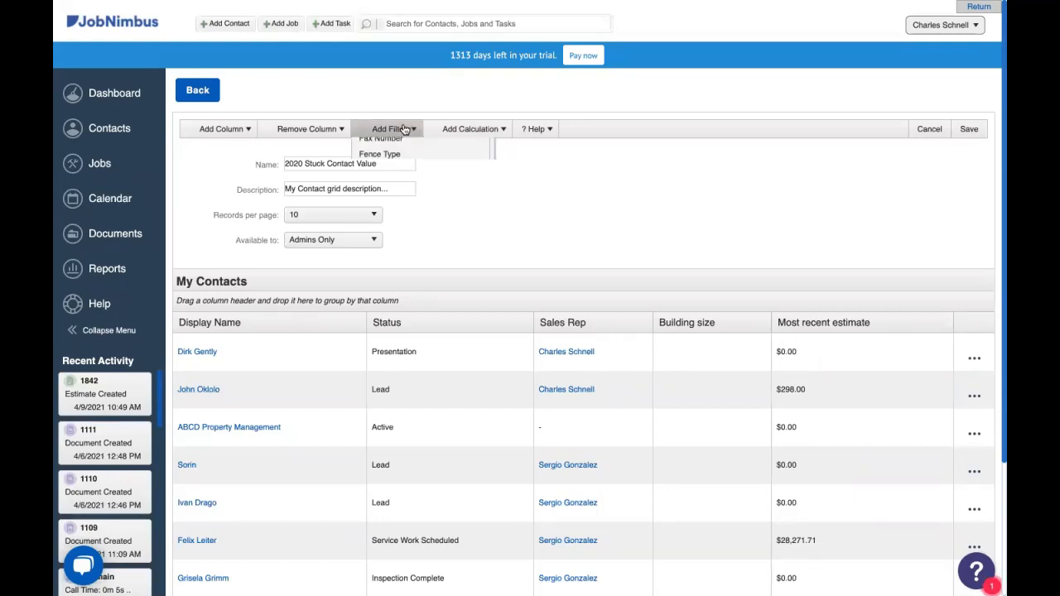
click(388, 129)
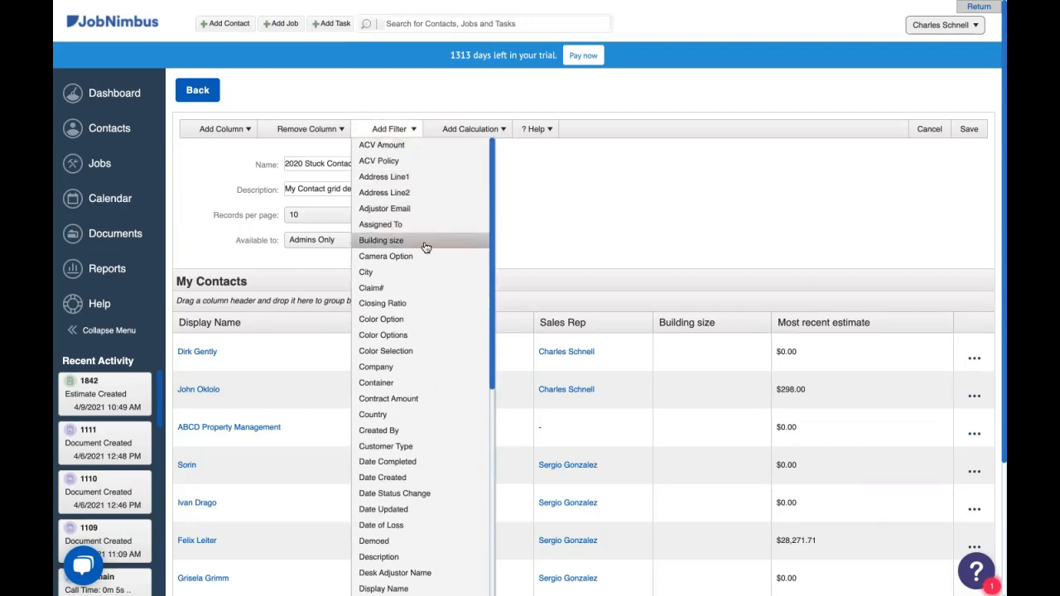
scroll(down, 3)
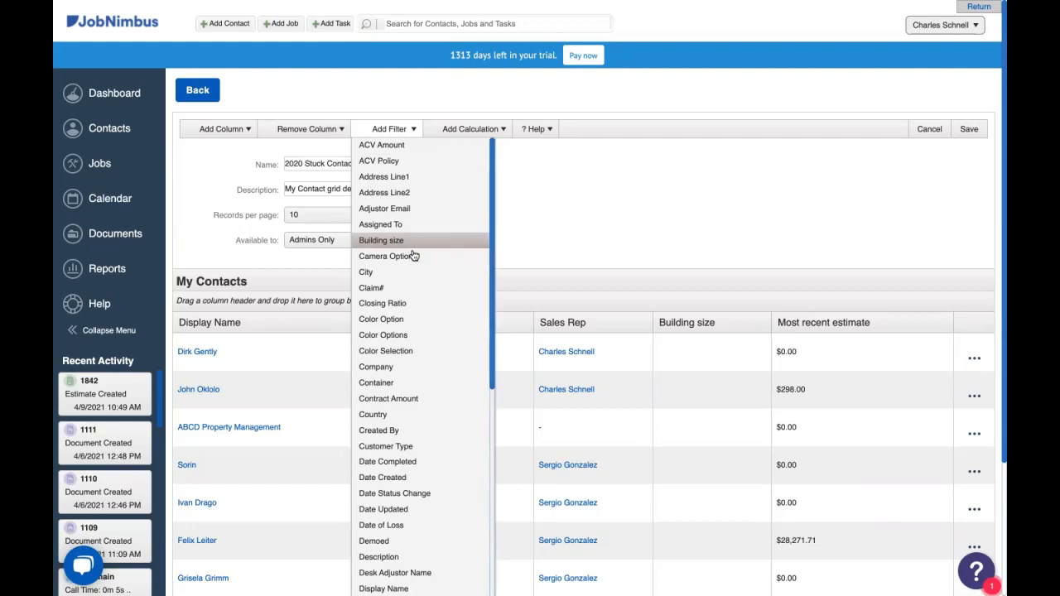
mouse_move(394, 494)
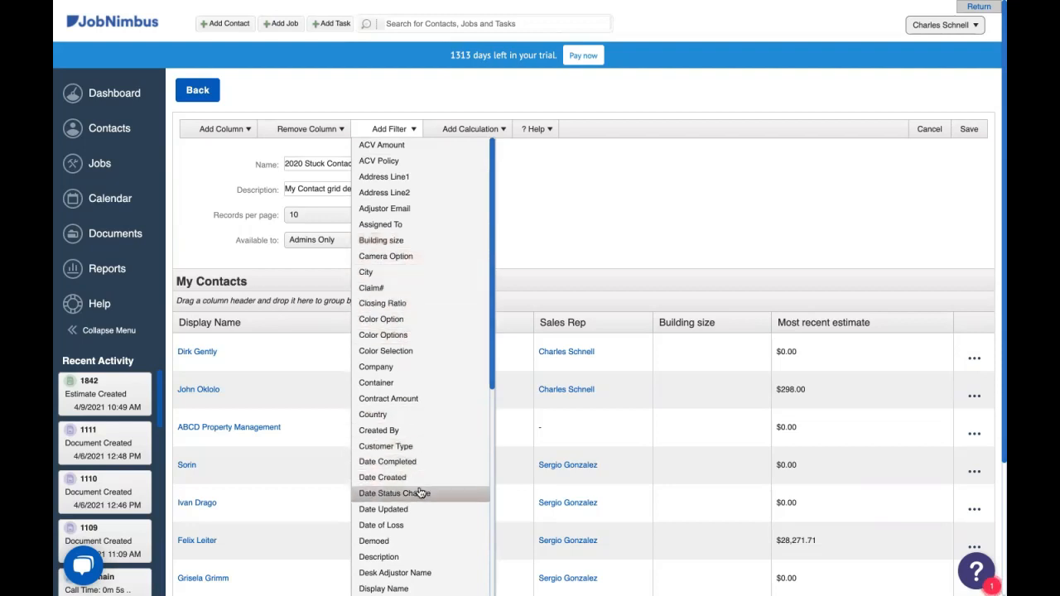
mouse_move(439, 499)
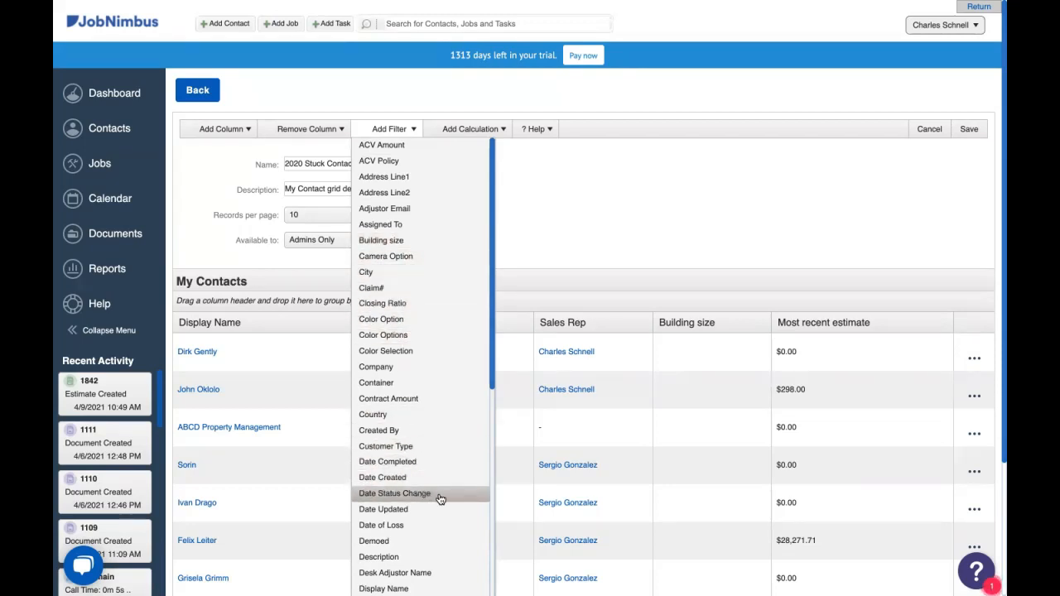
click(394, 494)
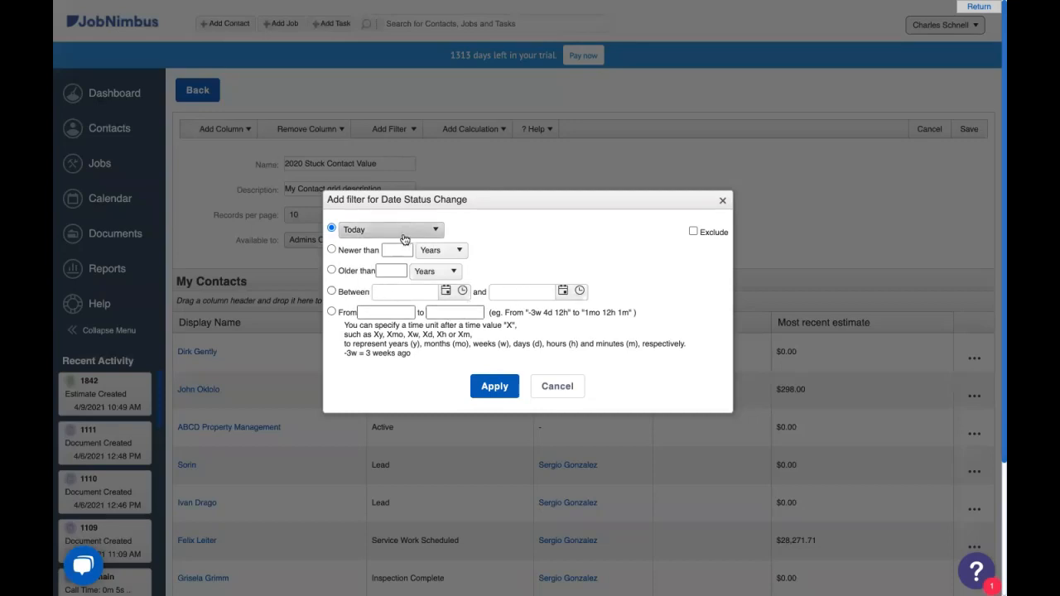
click(391, 228)
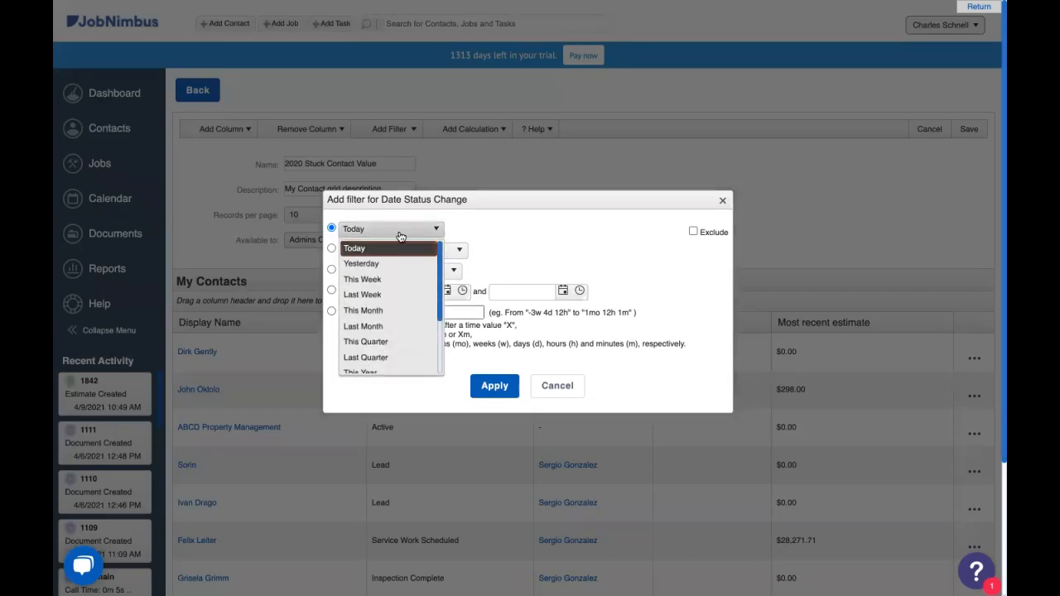
scroll(down, 3)
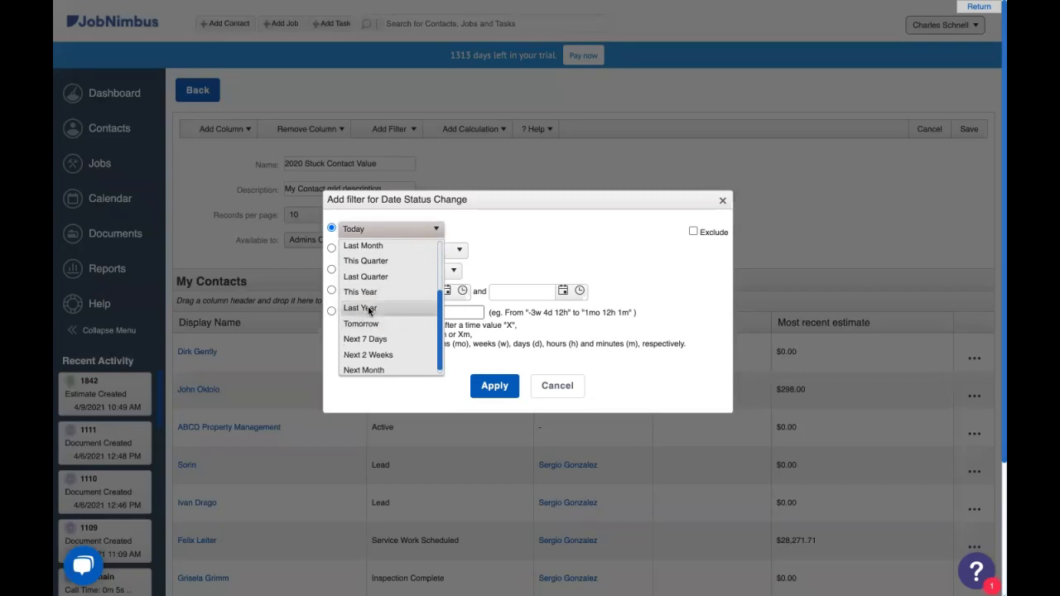
click(361, 306)
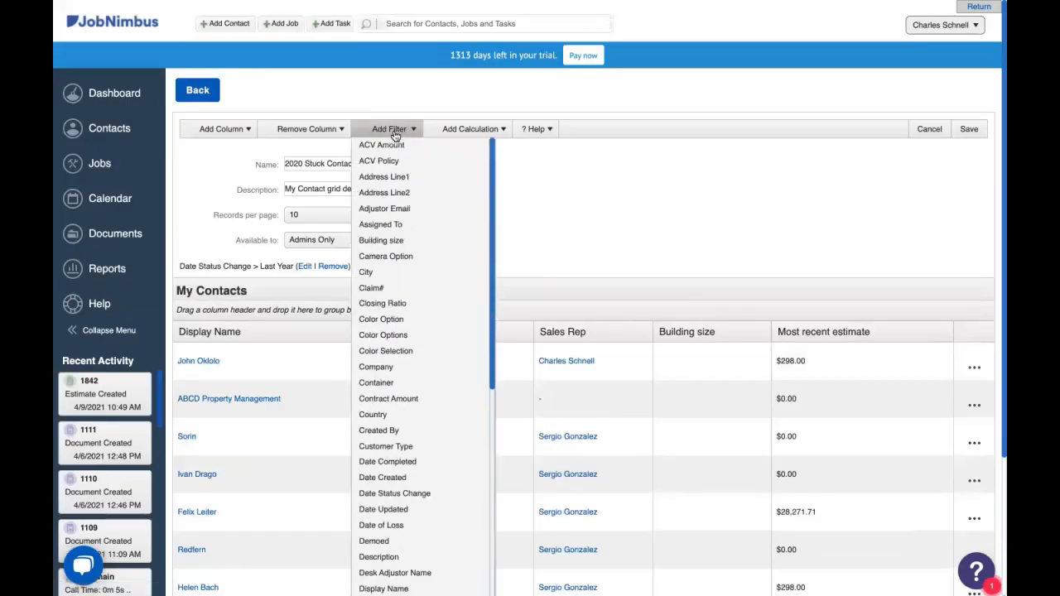
Filter Status to Estimate, Ready for Approval and Job Approved
scroll(down, 3)
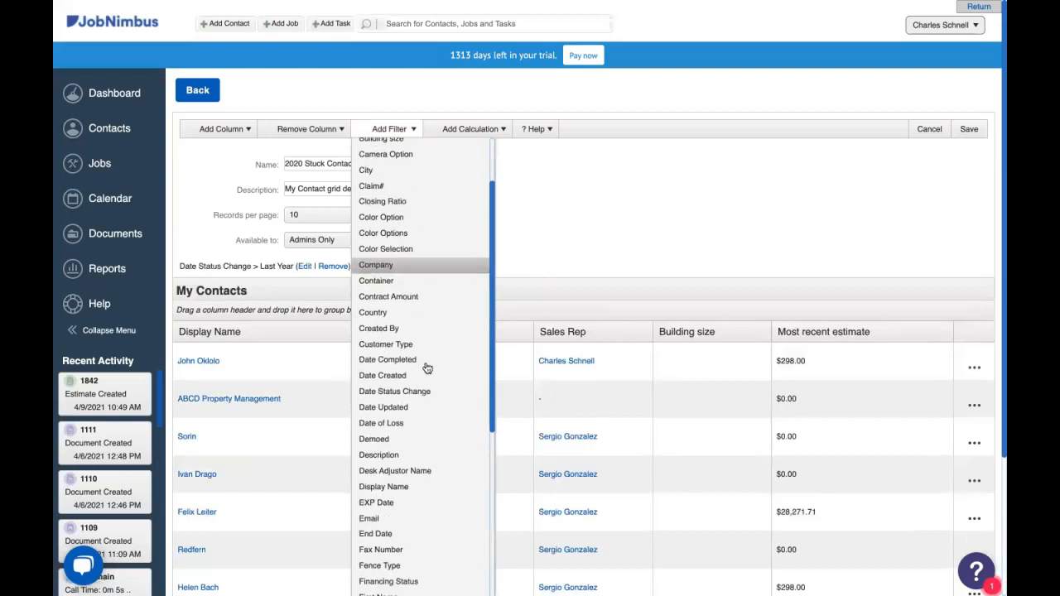
scroll(down, 3)
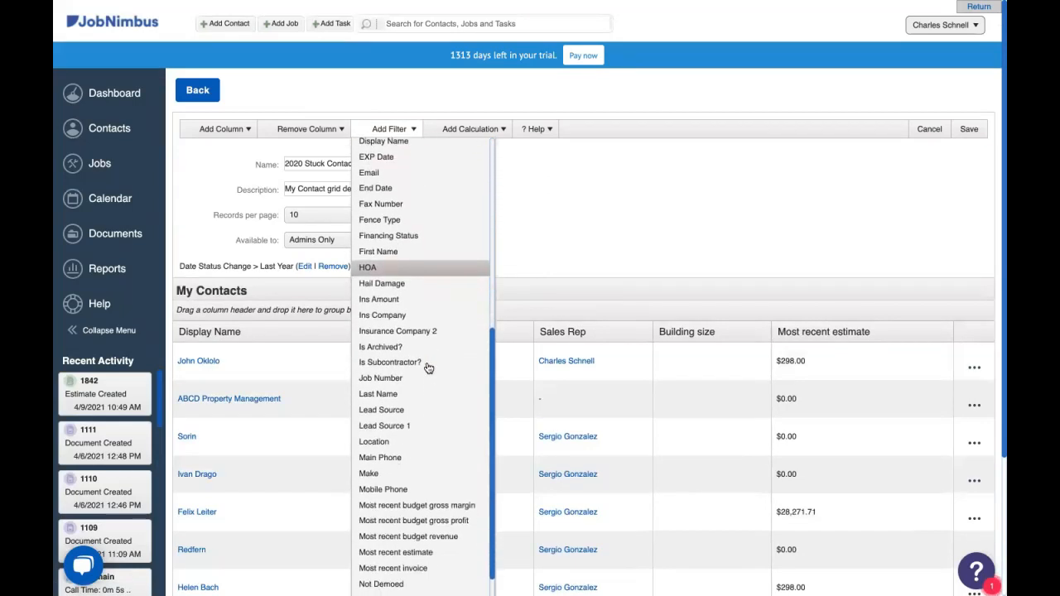
scroll(down, 3)
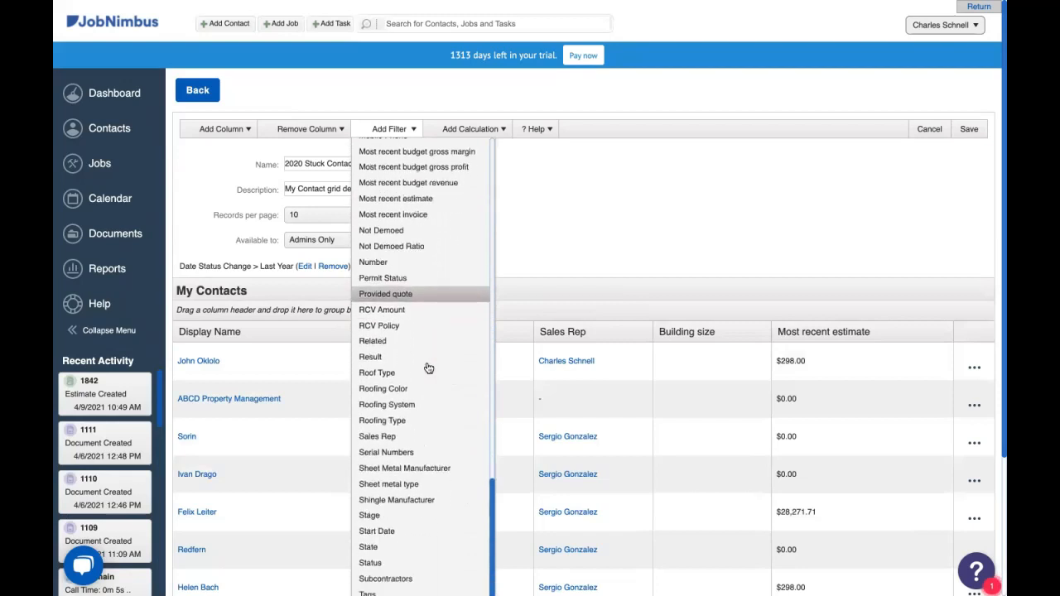
mouse_move(399, 564)
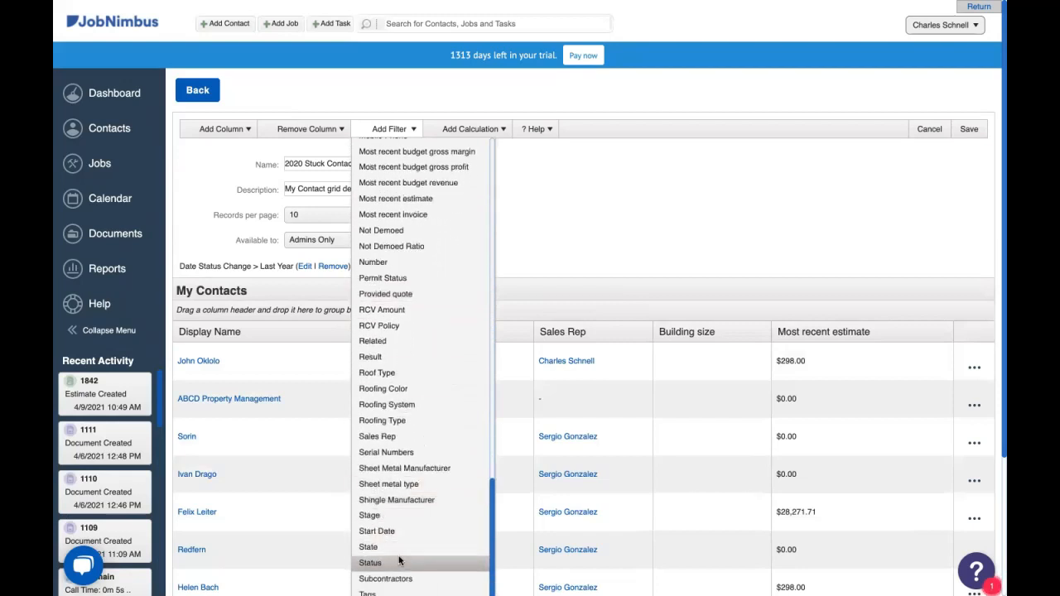
click(371, 563)
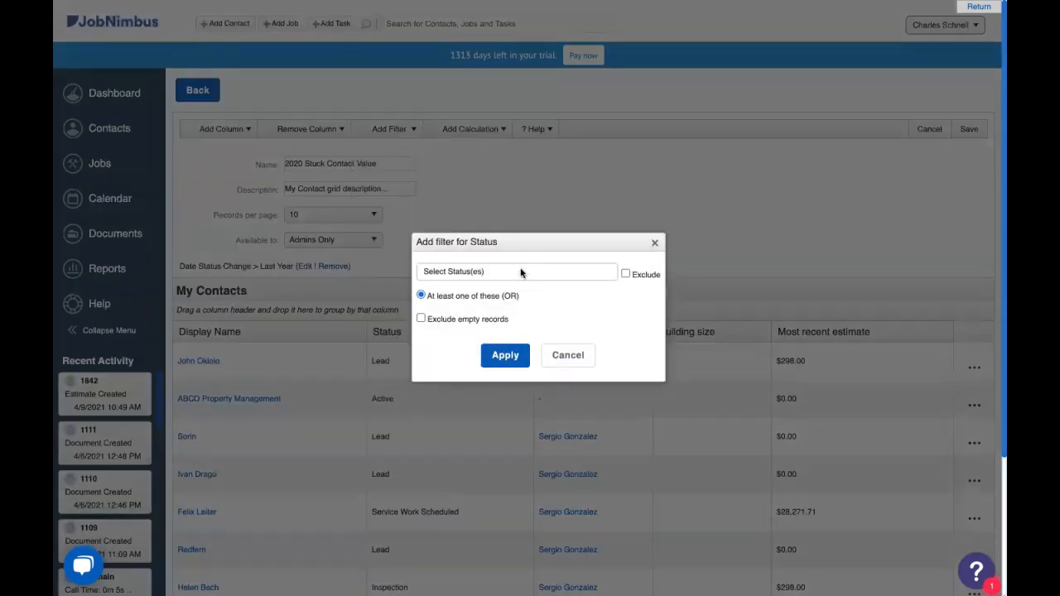
click(517, 272)
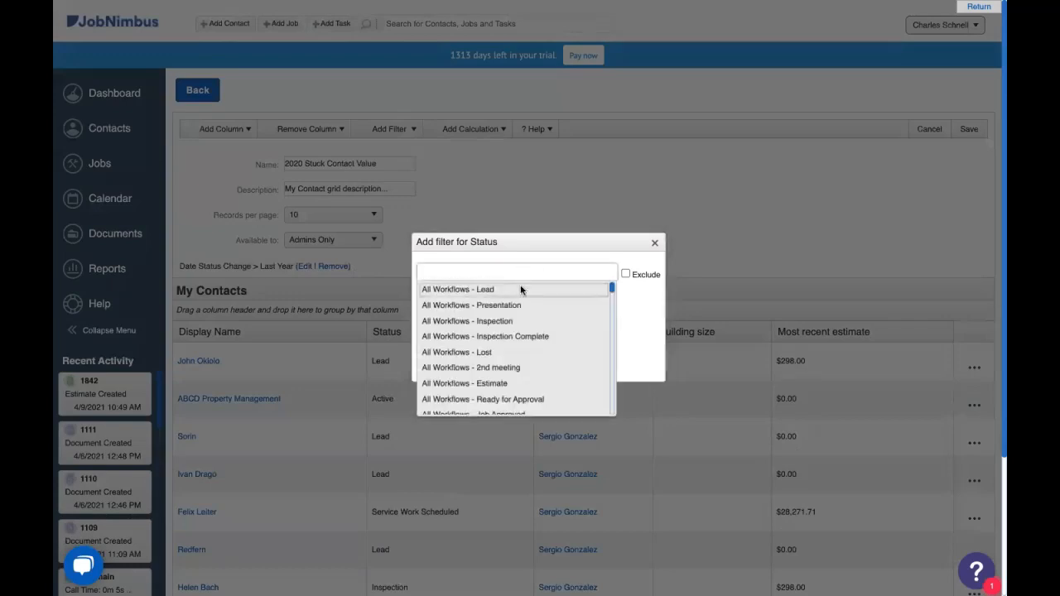
mouse_move(527, 385)
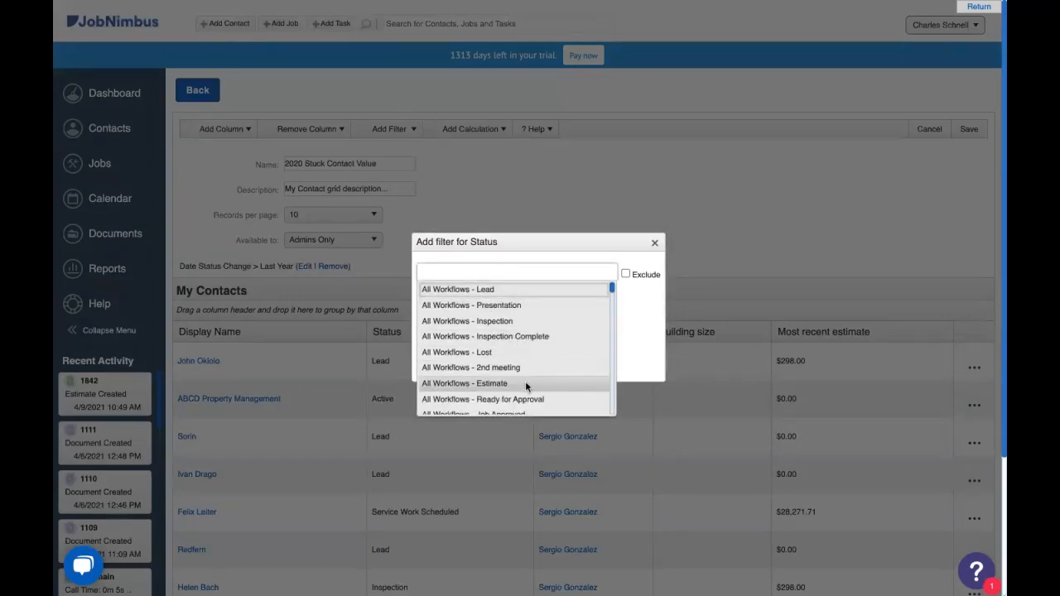
click(464, 383)
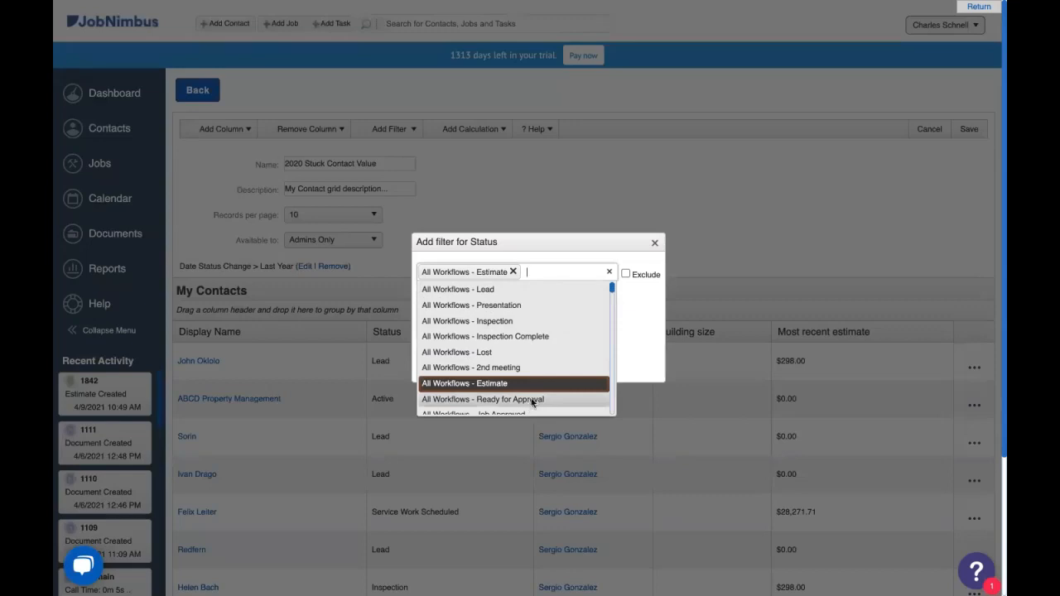
click(484, 399)
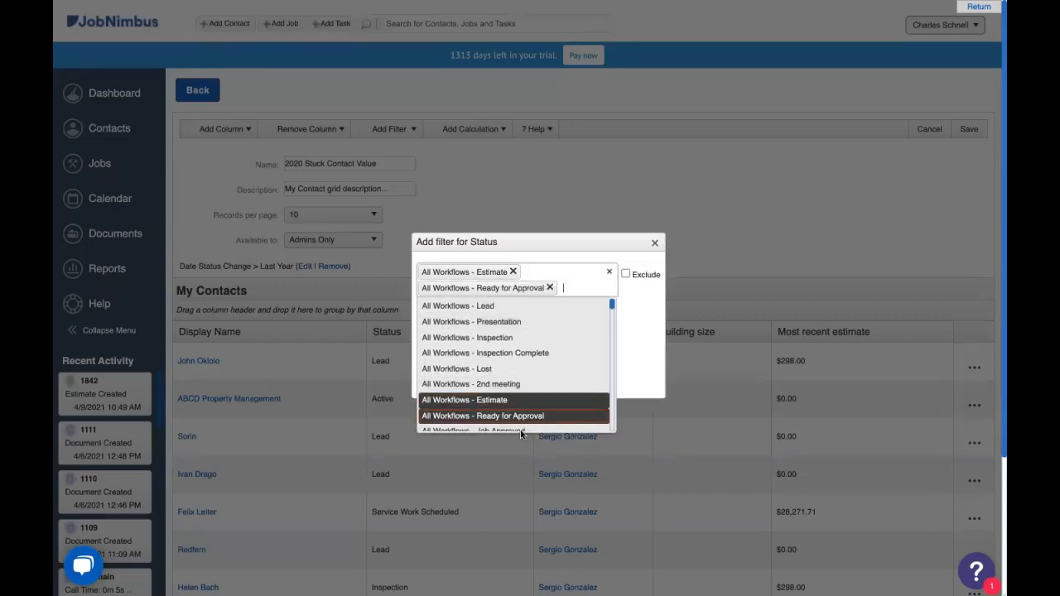
click(473, 429)
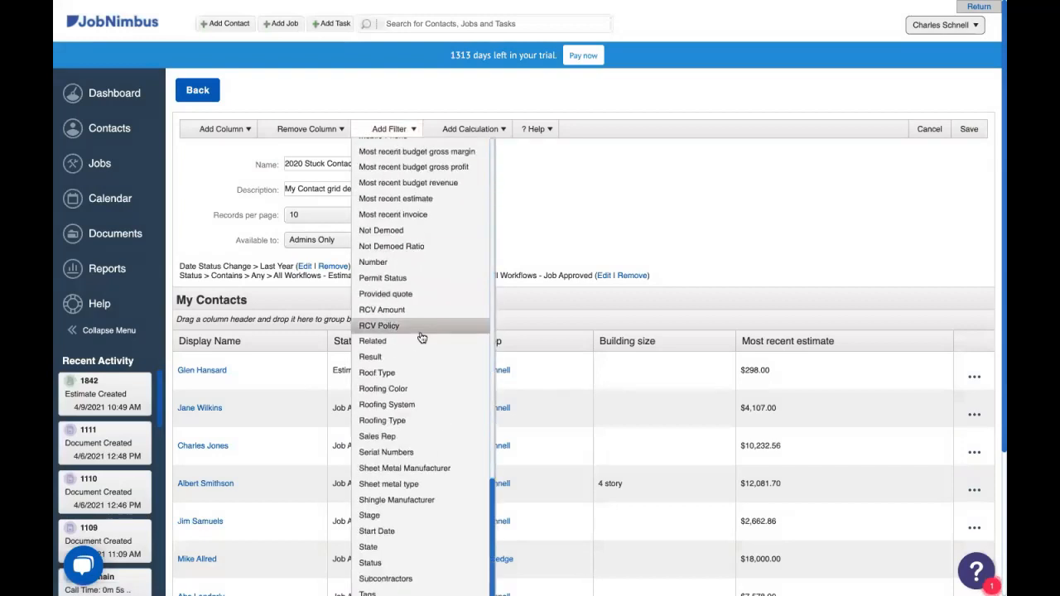
Filter the report to Most recent estimate greater than 0
scroll(down, 3)
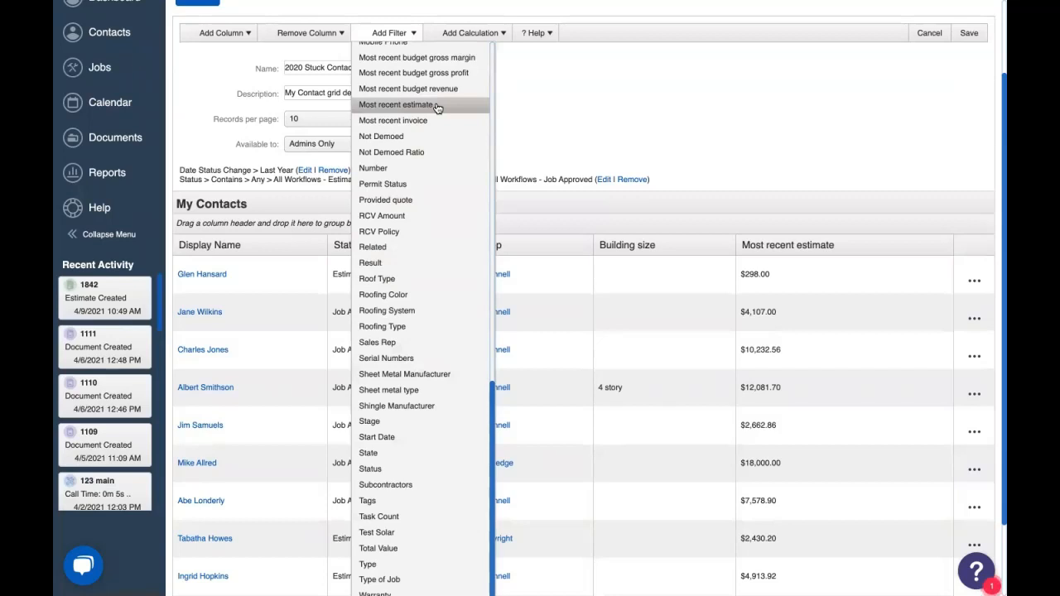
click(397, 104)
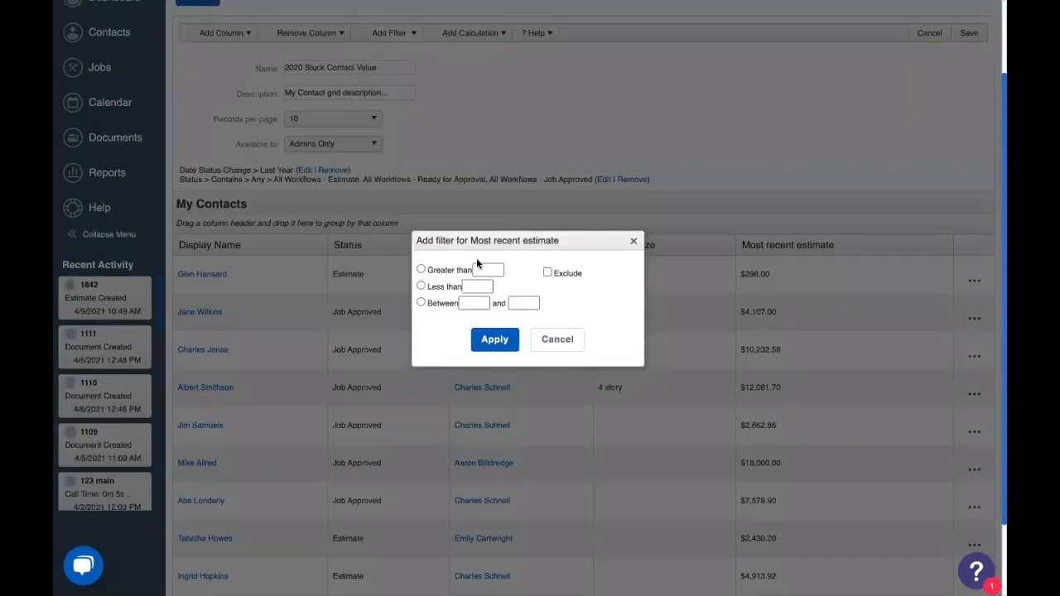
click(421, 268)
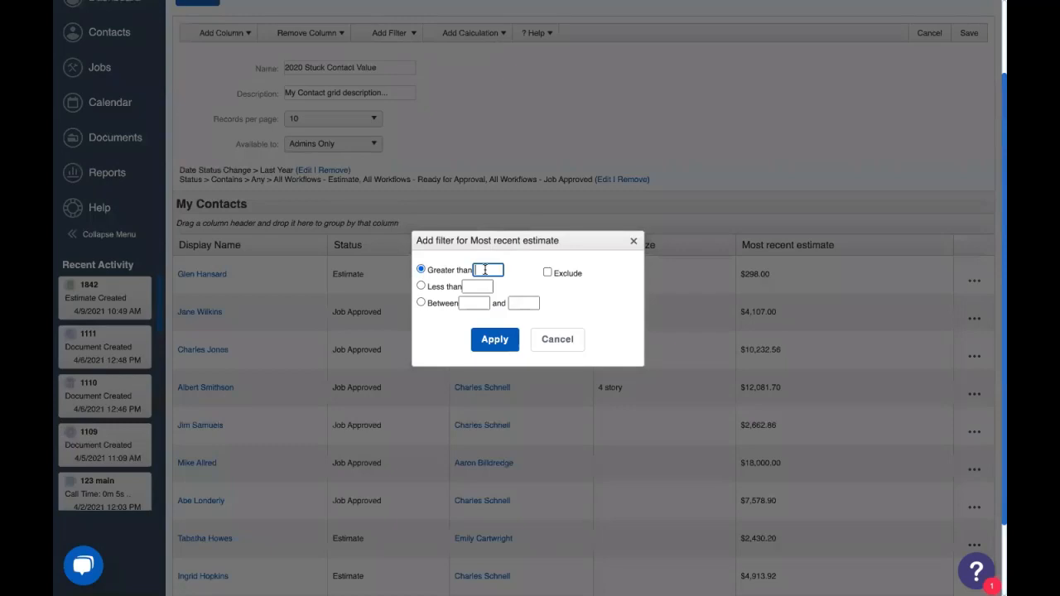
text(0)
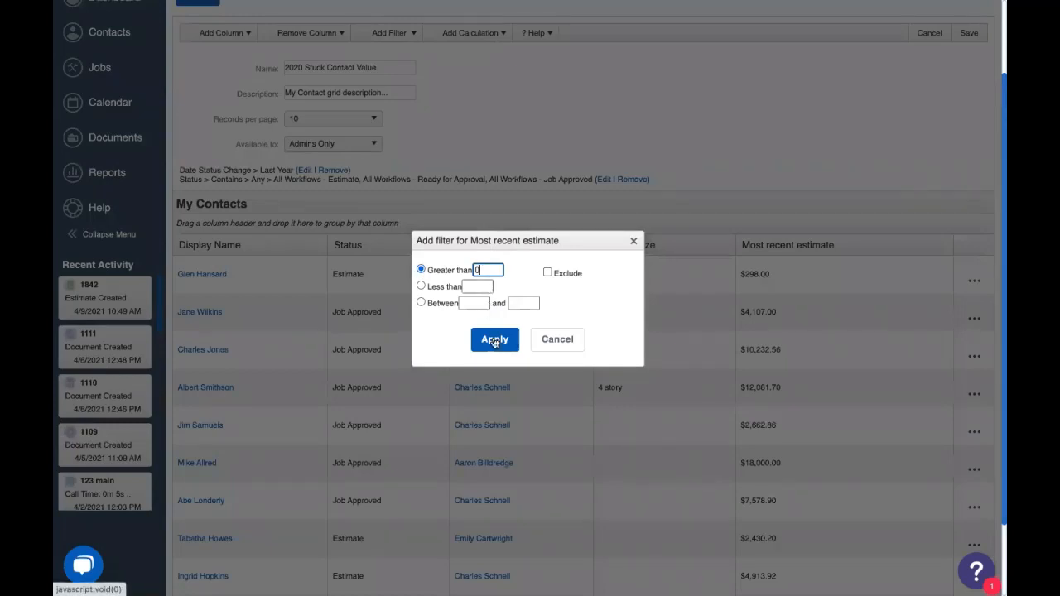
click(494, 339)
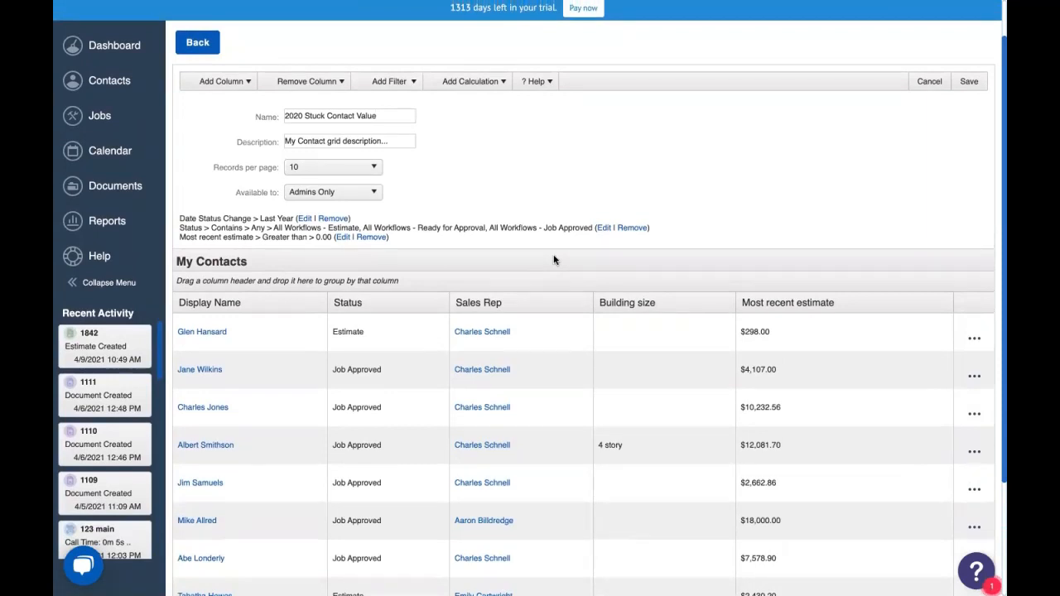
mouse_move(401, 74)
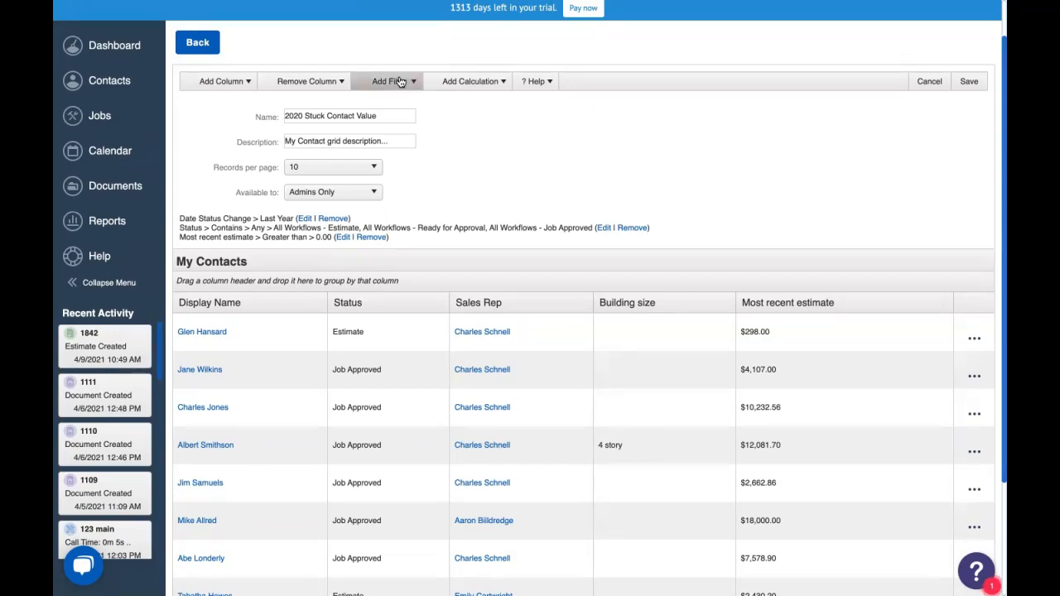
Filter Is Archived? to False to exclude archived contacts
click(388, 82)
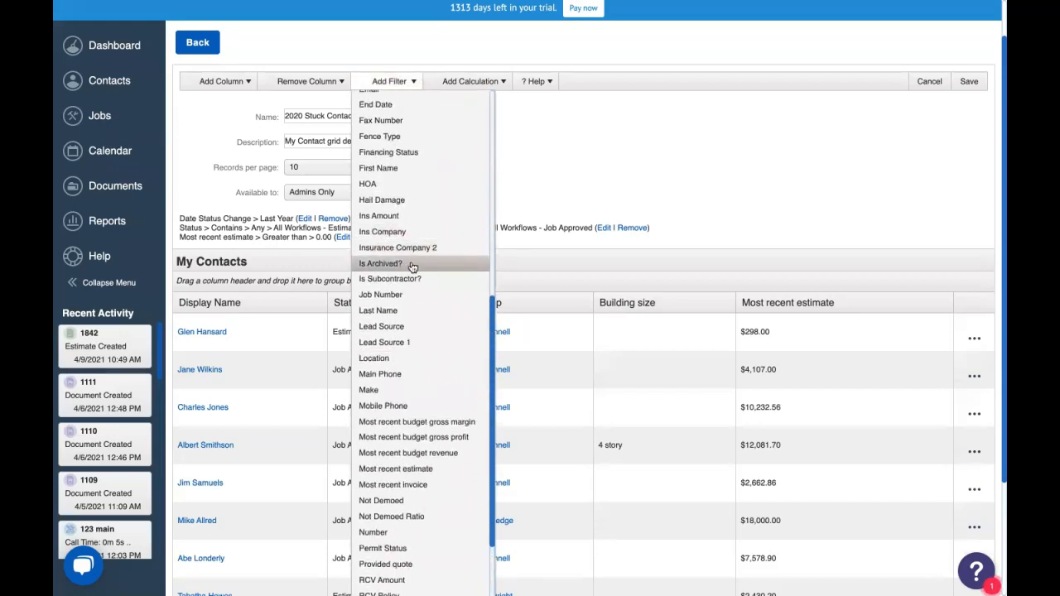
click(379, 264)
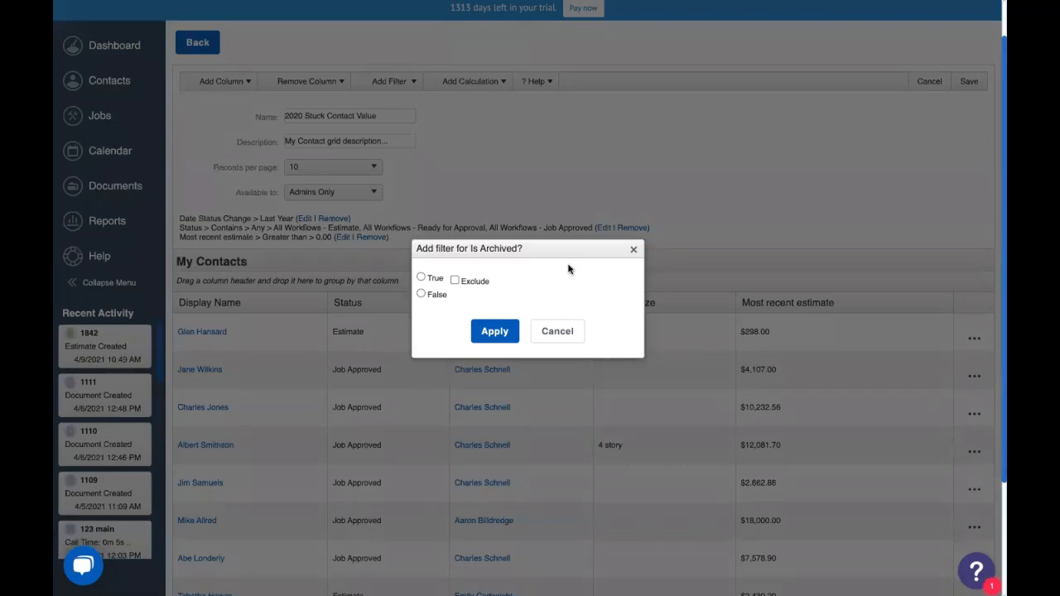
mouse_move(450, 252)
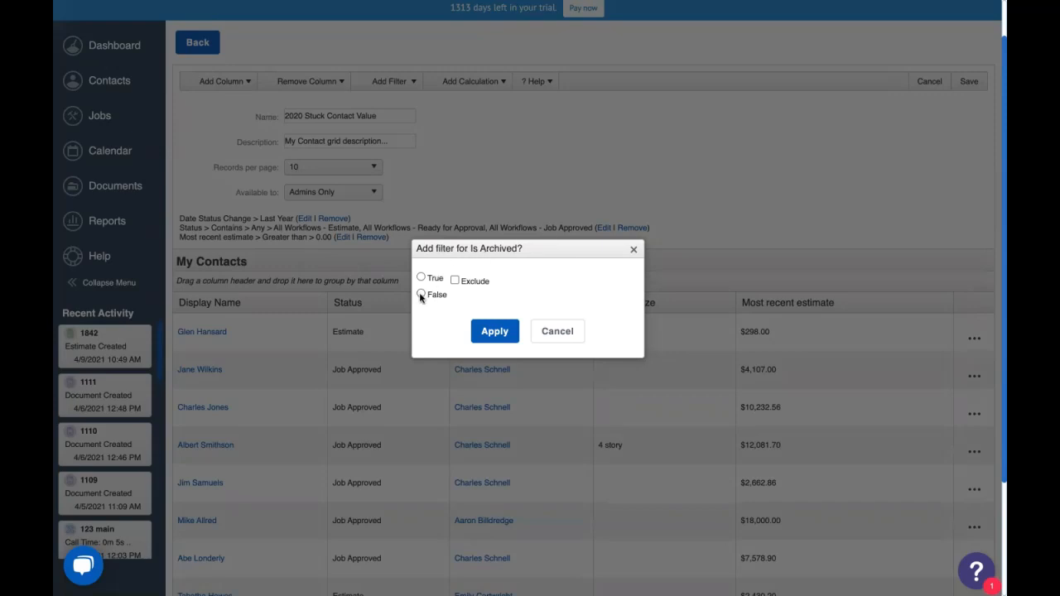
click(421, 295)
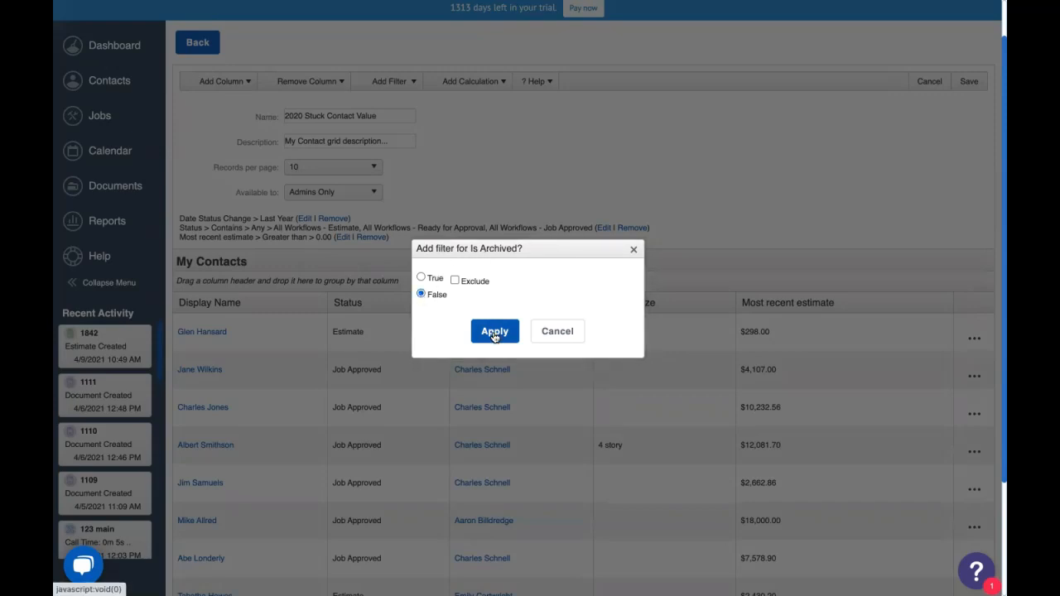
click(494, 331)
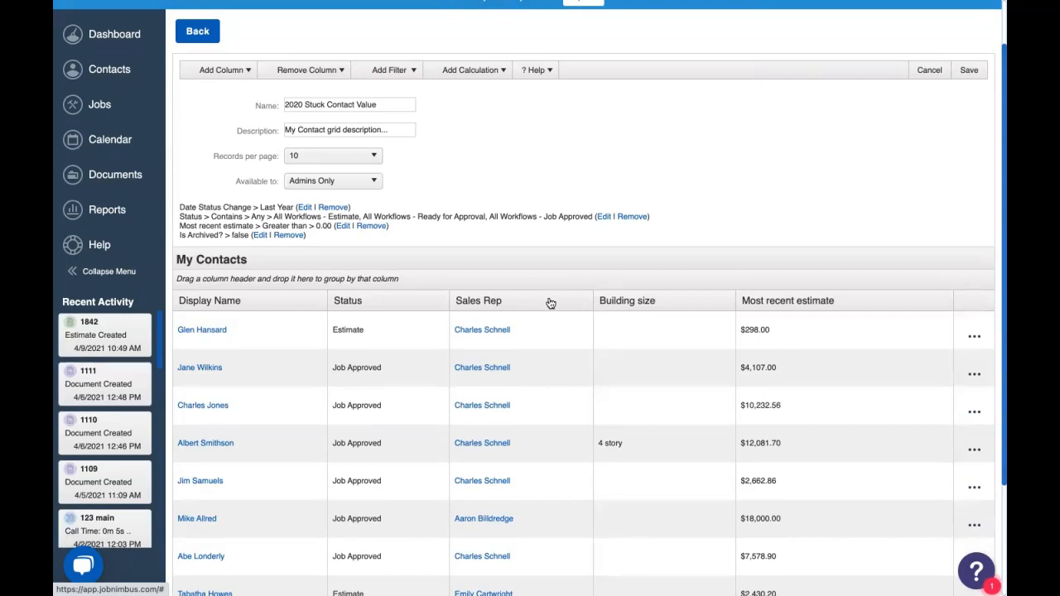
scroll(down, 3)
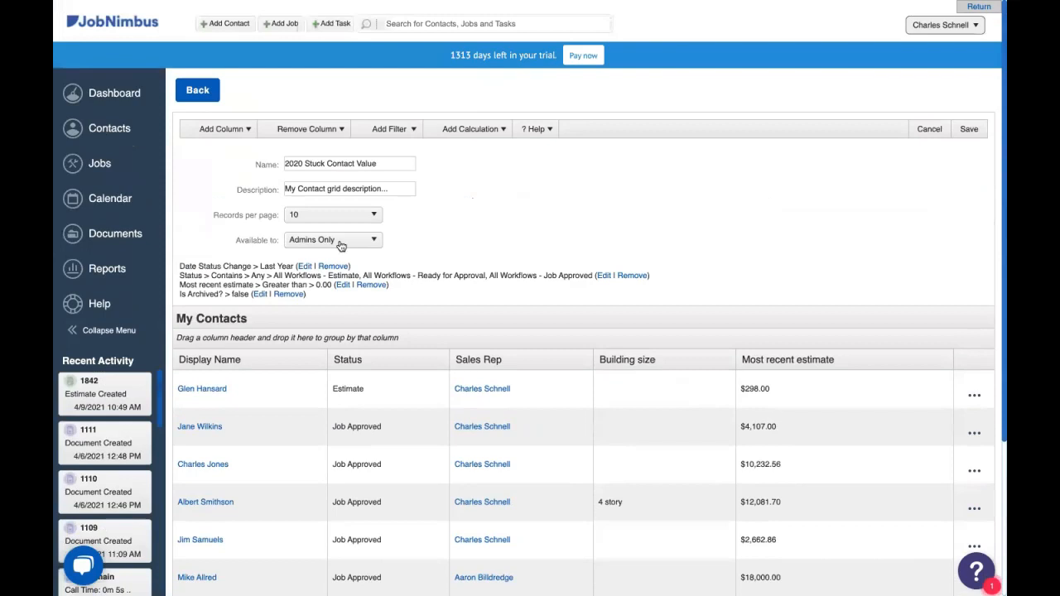
Show 25 records per page instead of 10
click(332, 215)
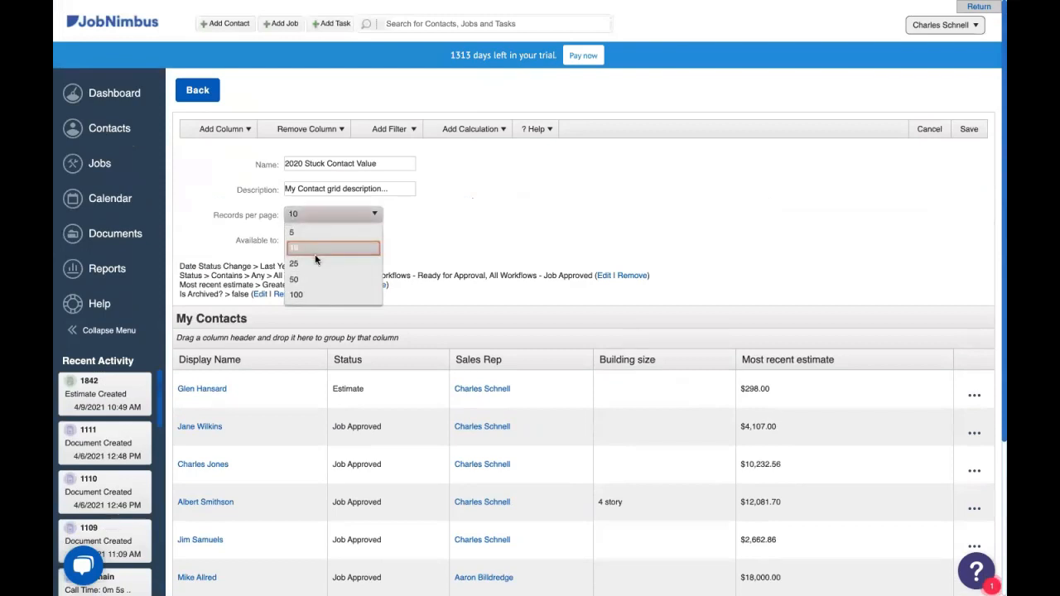
click(295, 262)
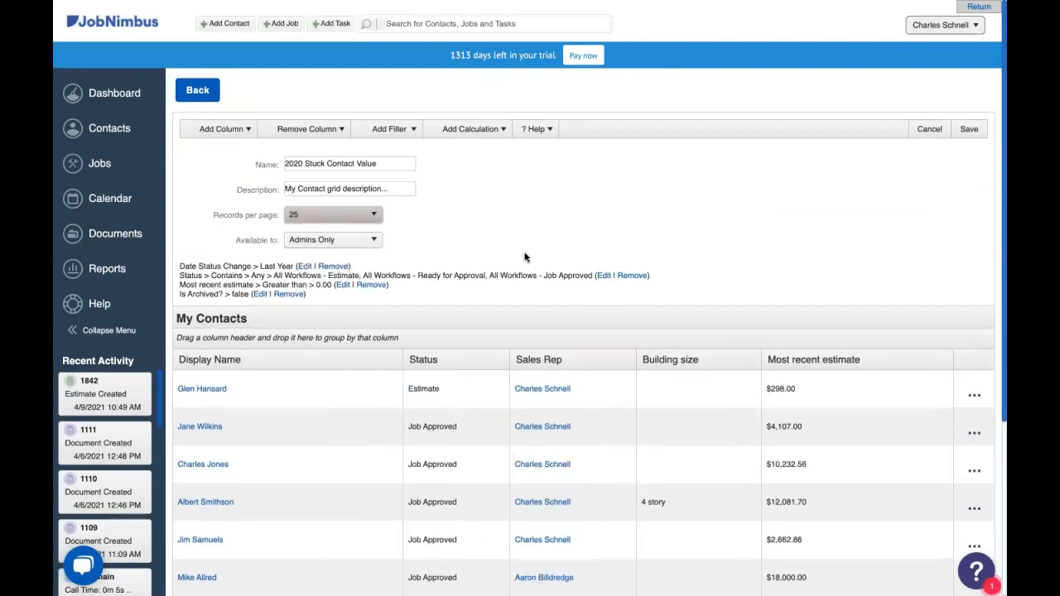
mouse_move(514, 238)
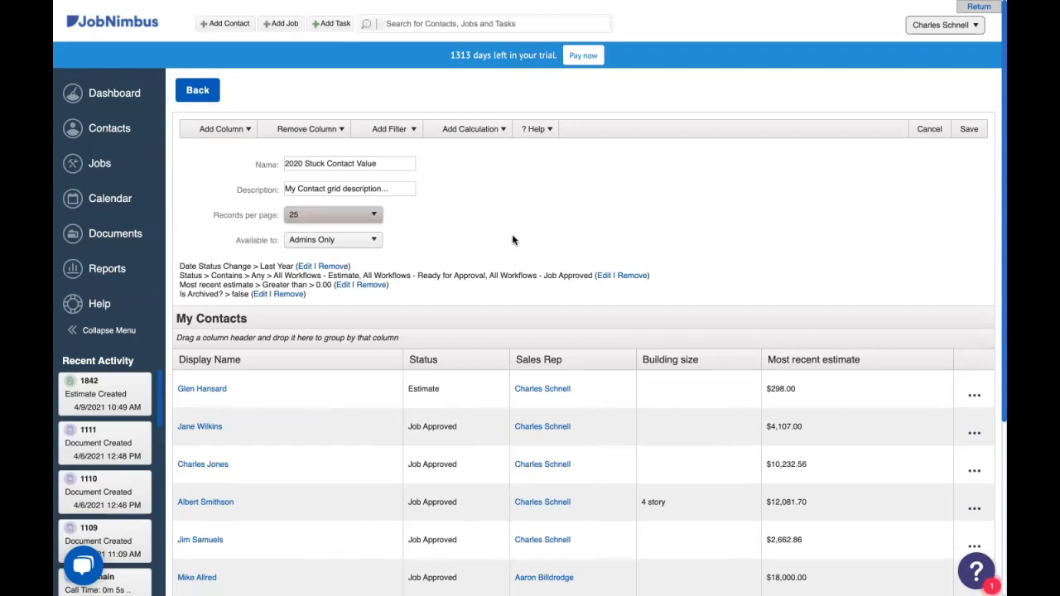
scroll(down, 3)
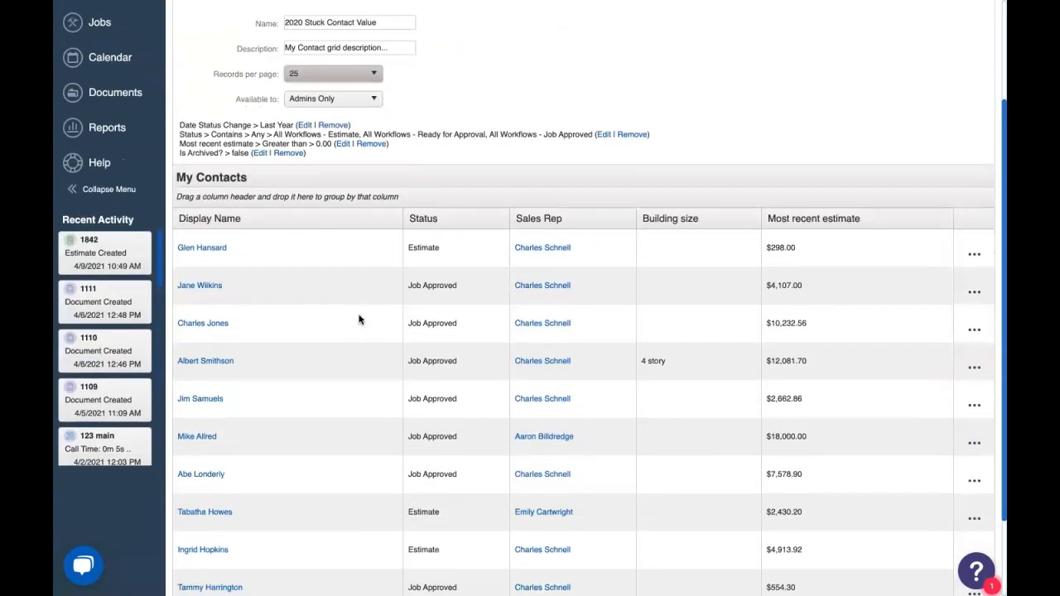
scroll(down, 3)
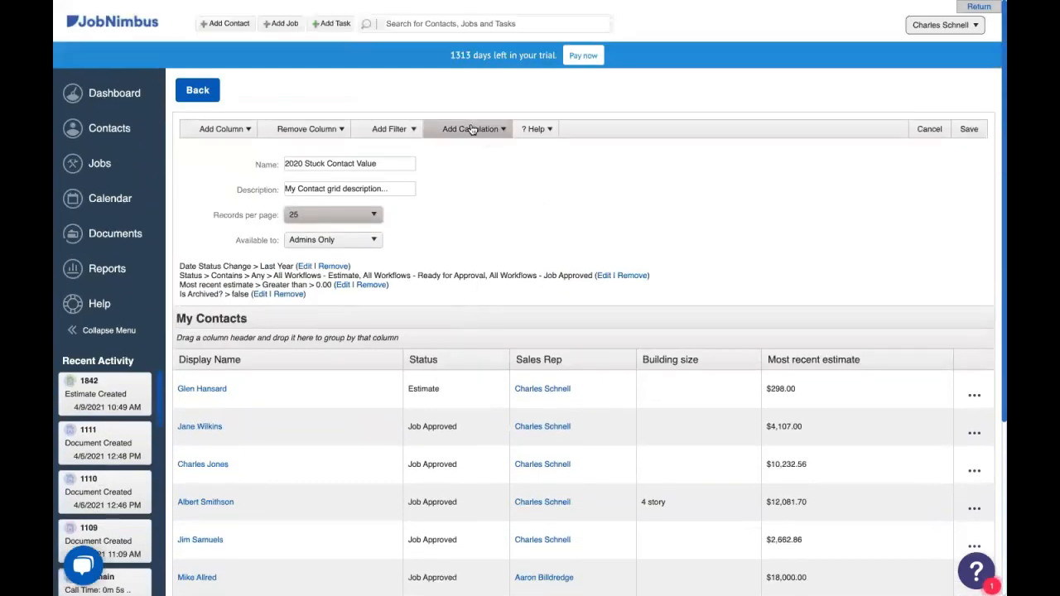
Add a Count calculation on Display Name, giving a total of 11 contacts
click(471, 129)
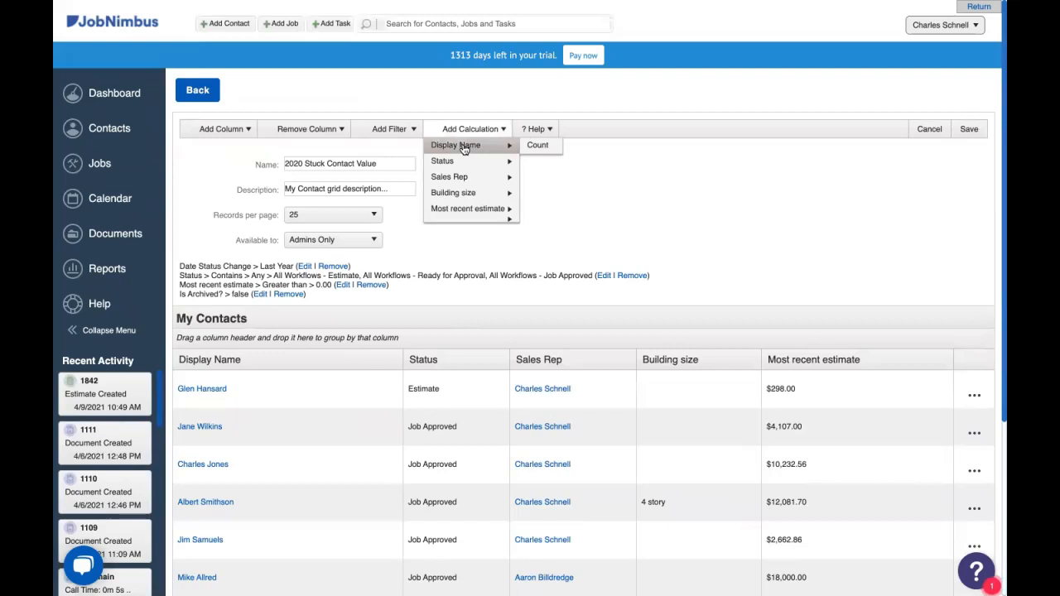
click(537, 146)
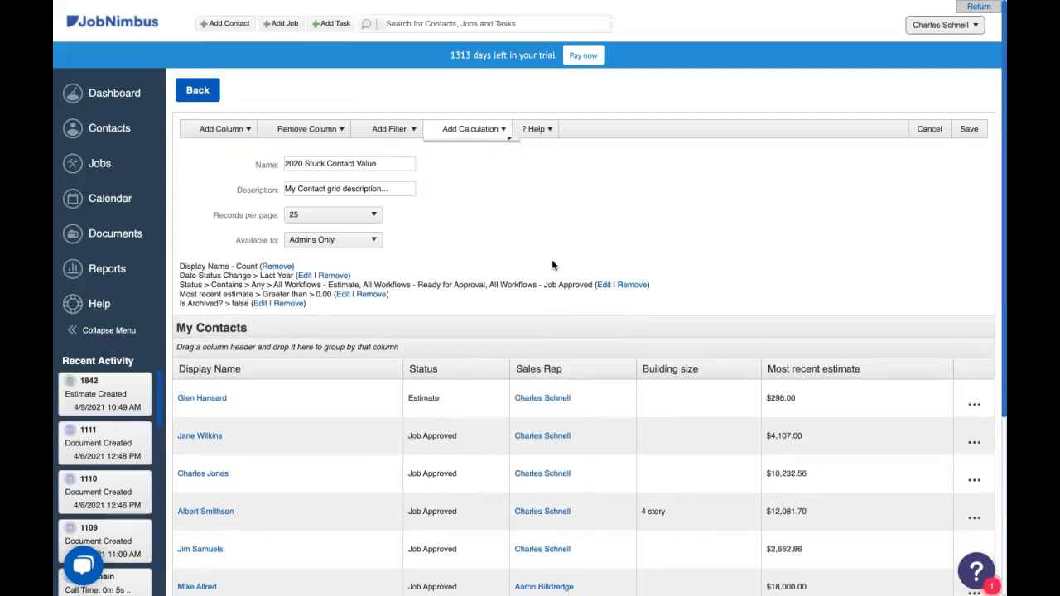
scroll(down, 3)
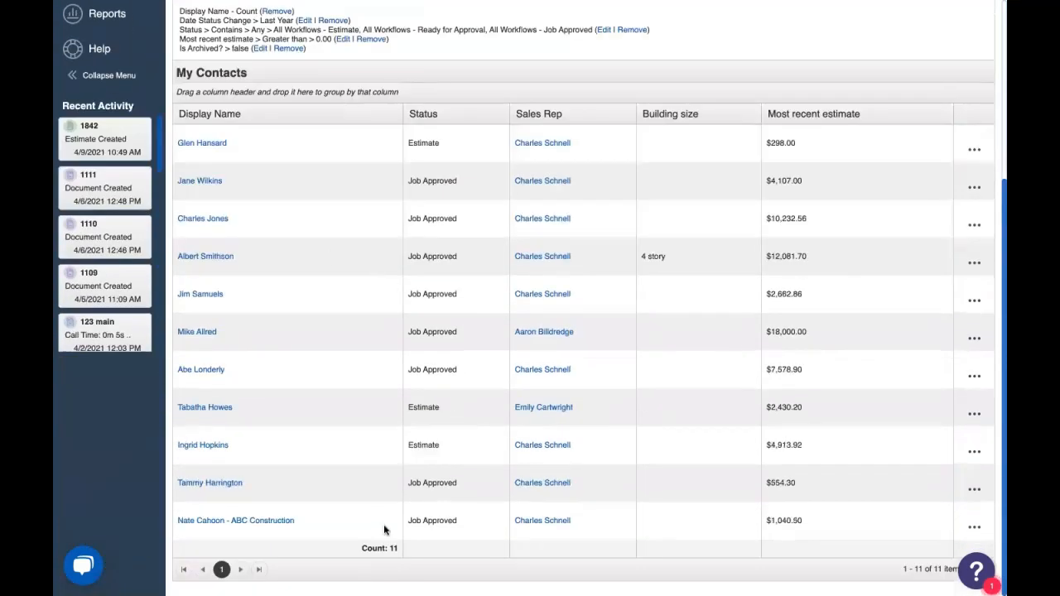
mouse_move(464, 555)
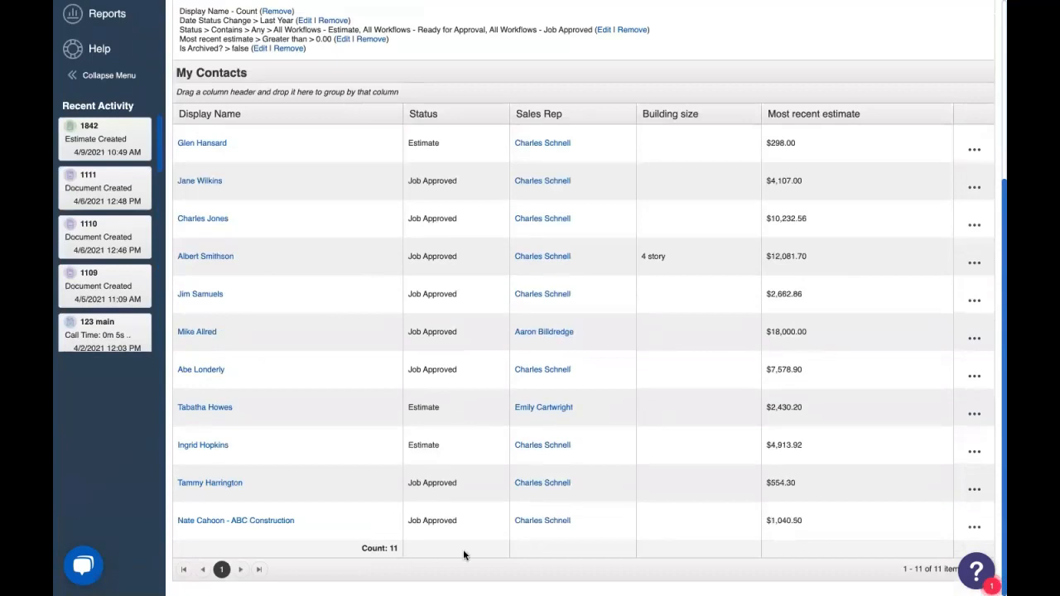
mouse_move(515, 547)
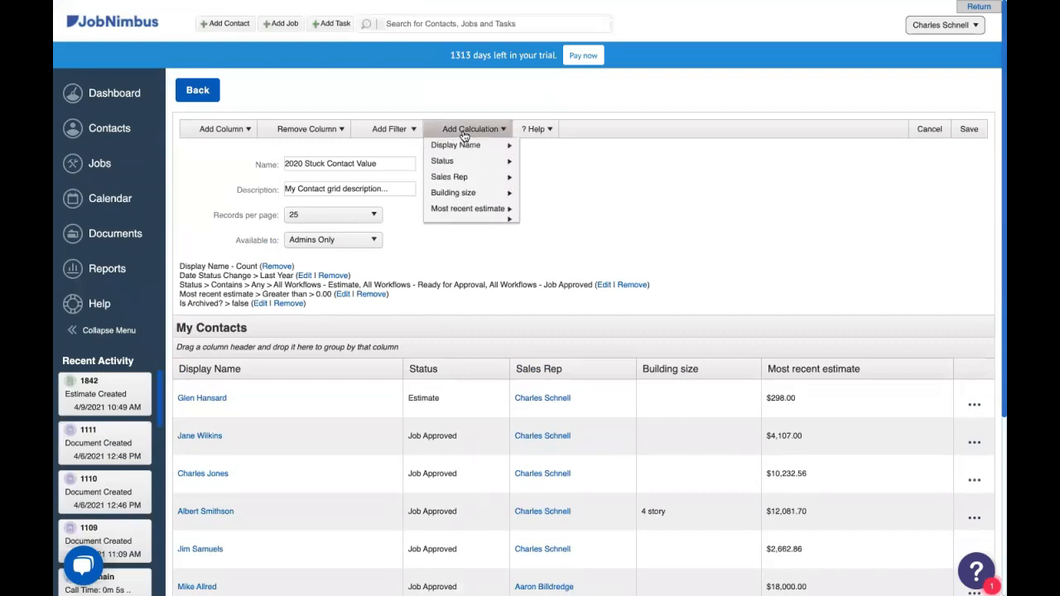
mouse_move(467, 209)
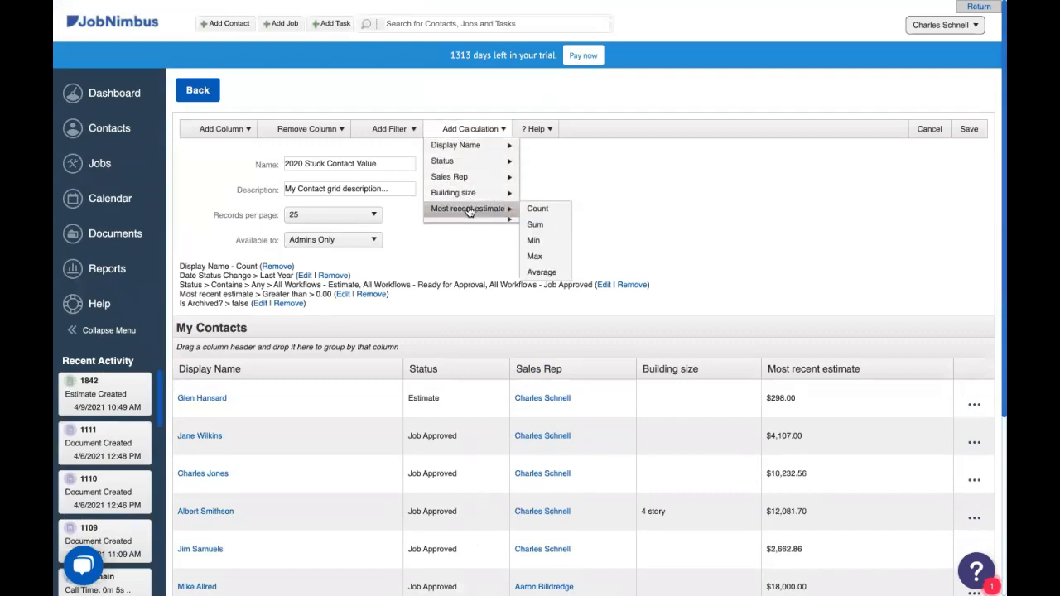
mouse_move(512, 209)
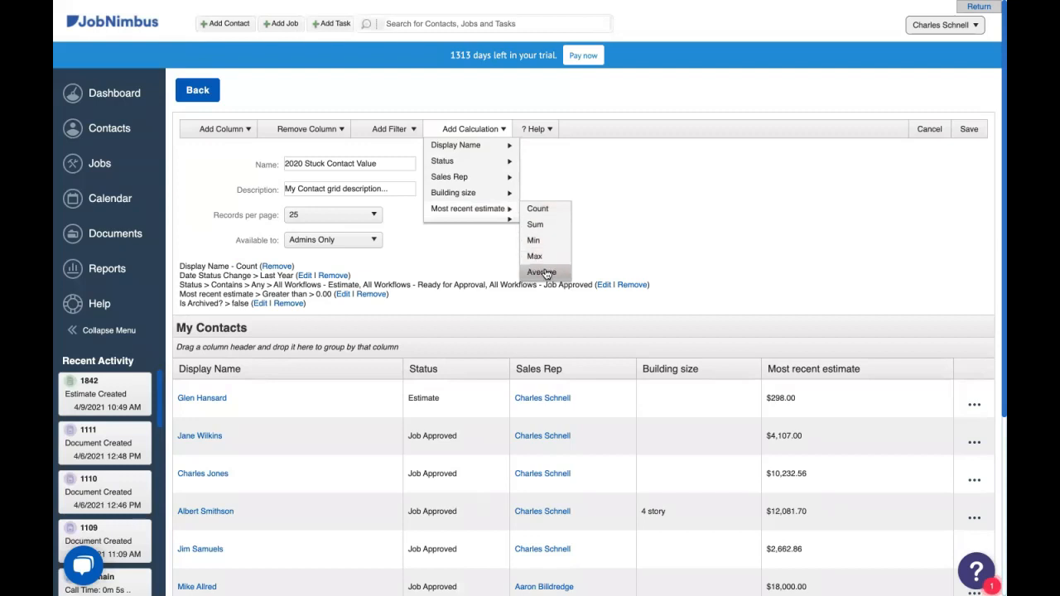
mouse_move(535, 255)
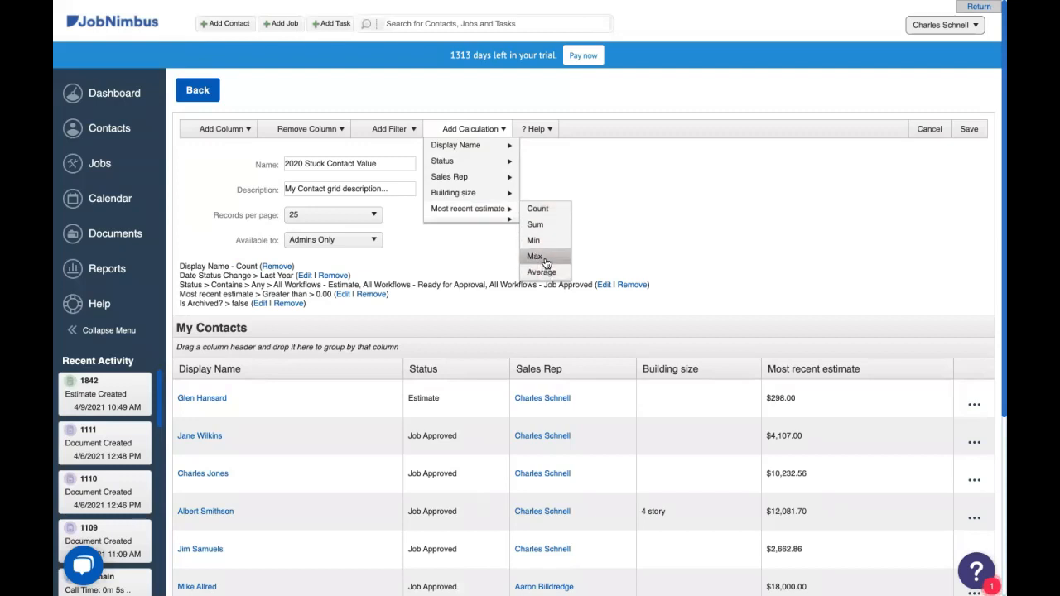
mouse_move(533, 241)
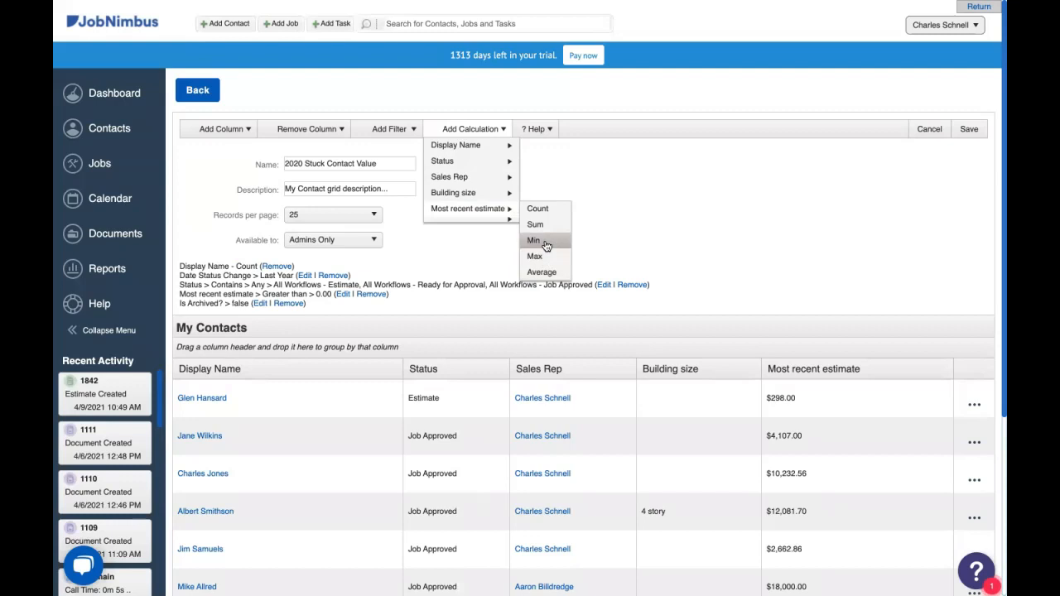
mouse_move(537, 226)
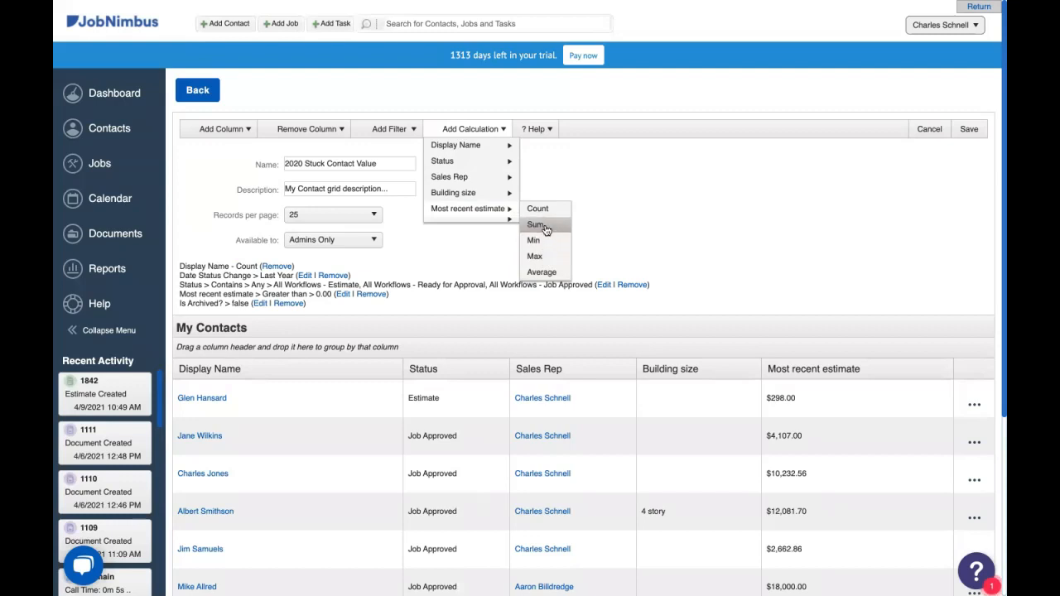
Add a Sum calculation on Most recent estimate, totalling $63,899.94
click(537, 225)
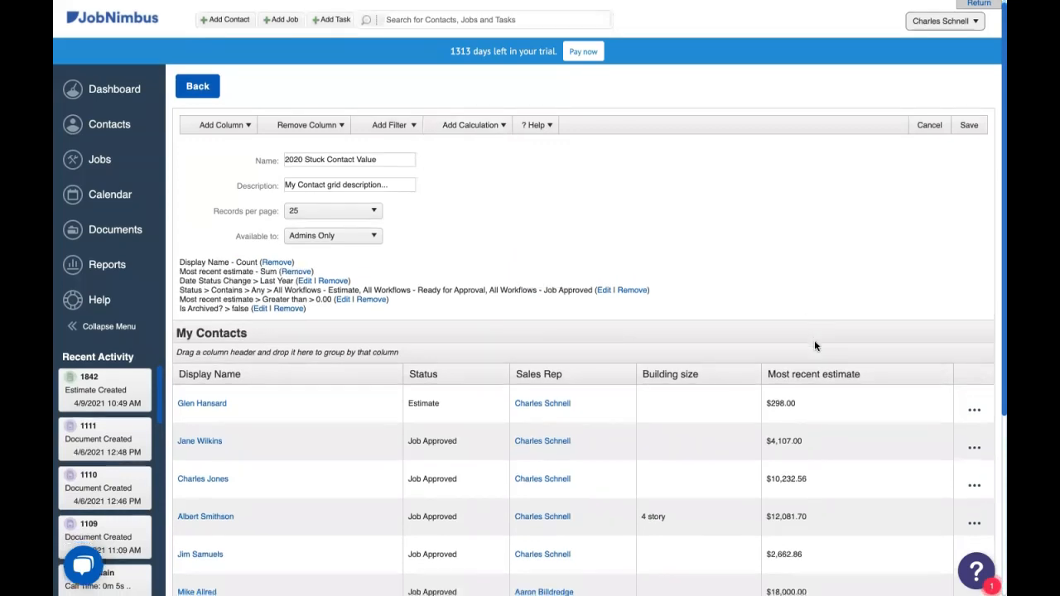
scroll(down, 3)
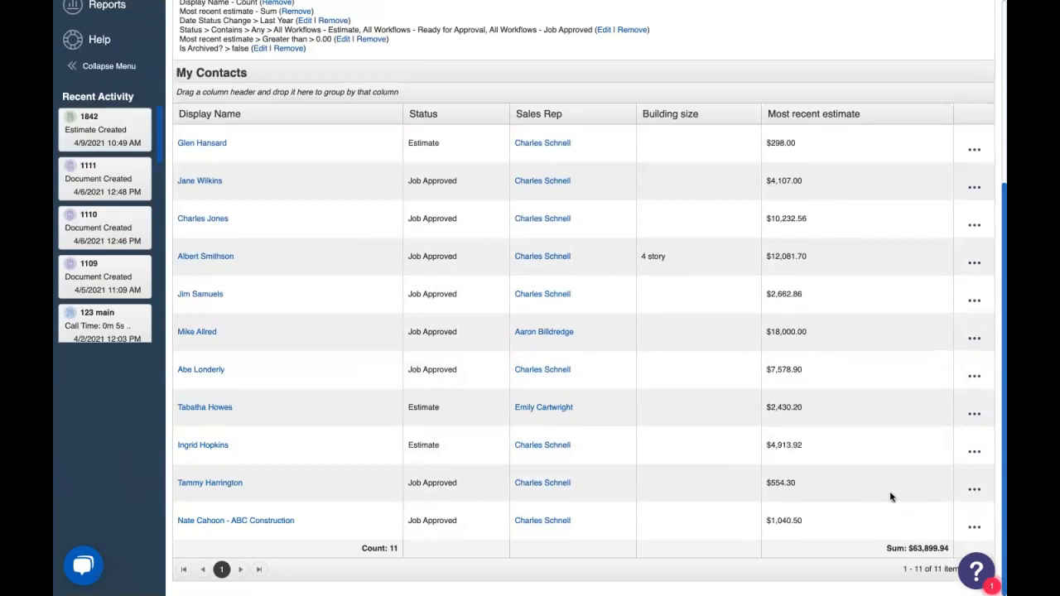
mouse_move(448, 501)
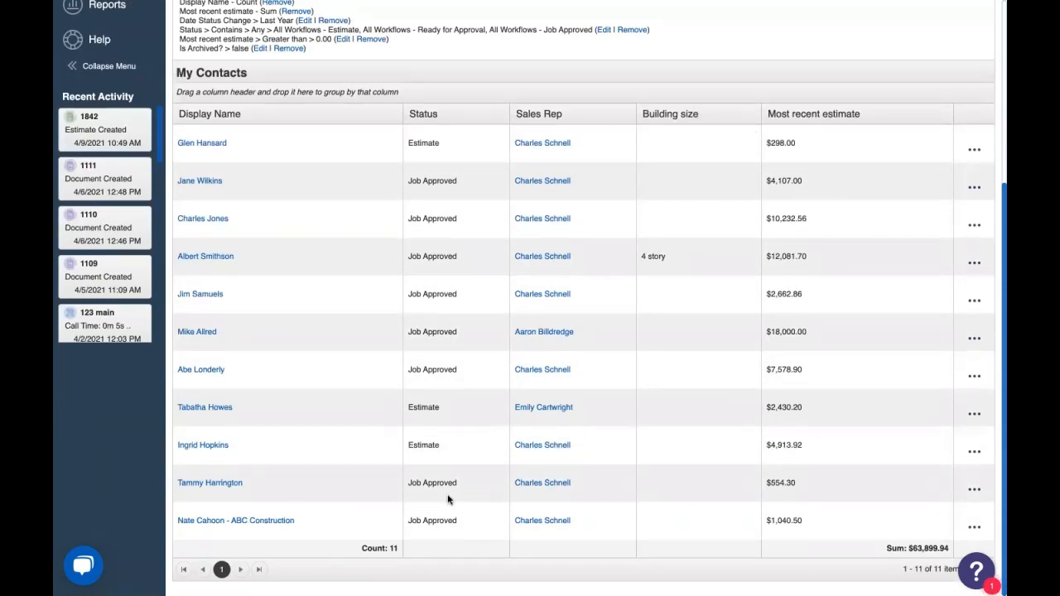
mouse_move(928, 511)
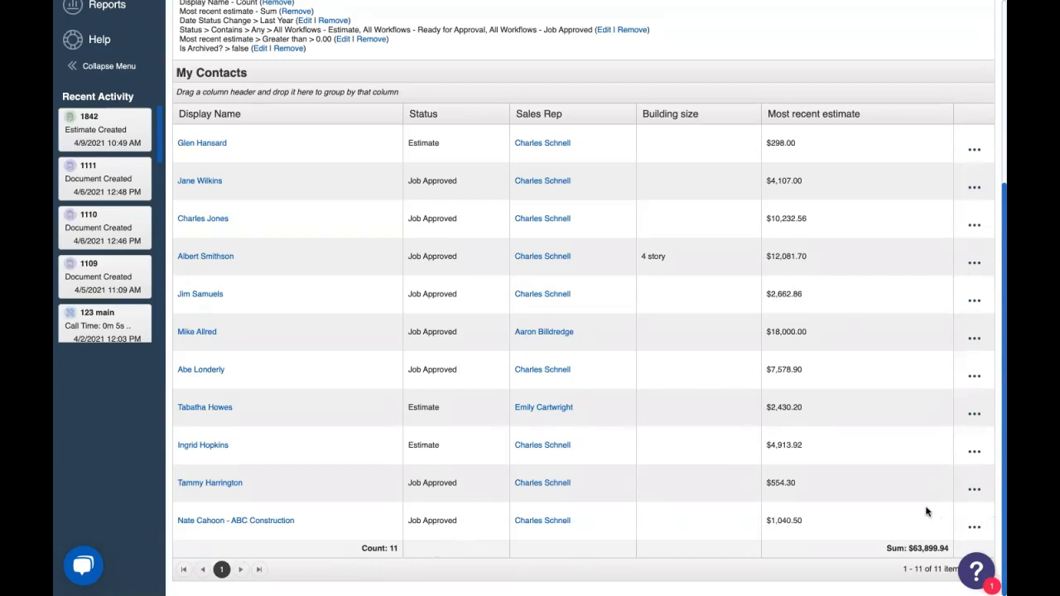
mouse_move(903, 520)
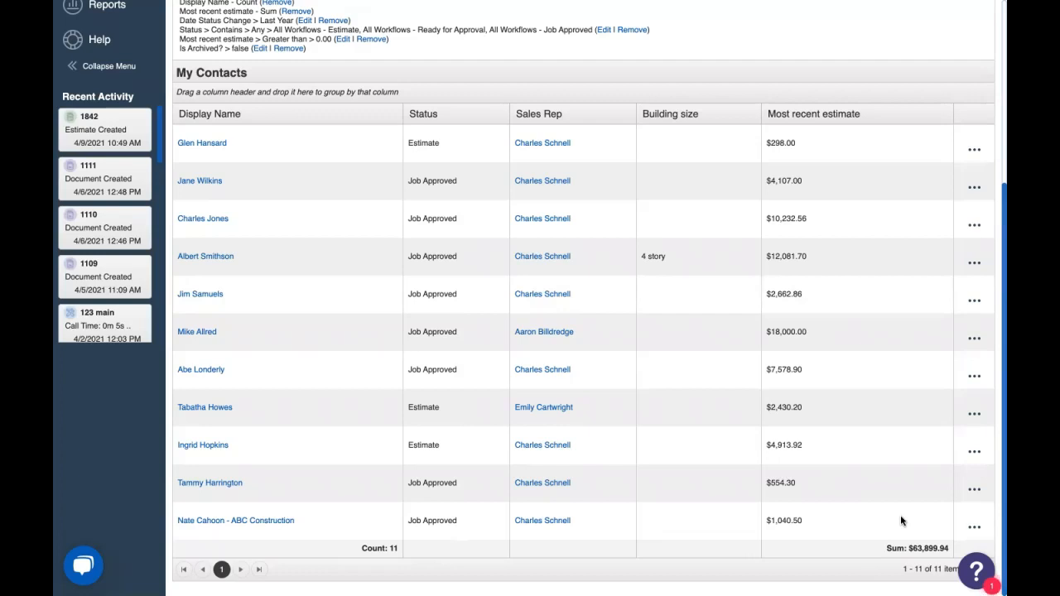
mouse_move(875, 466)
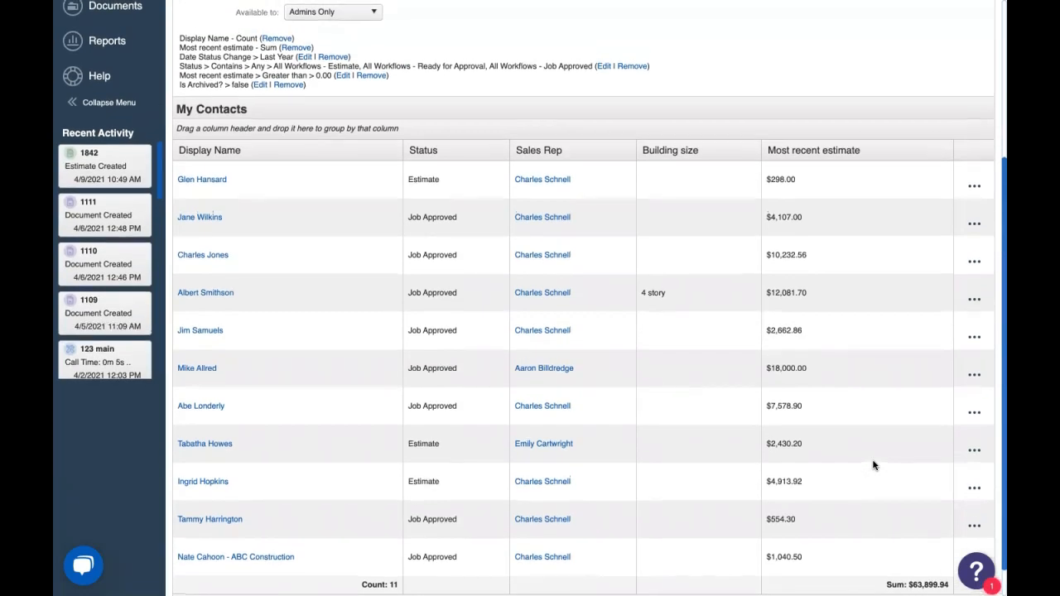
mouse_move(845, 460)
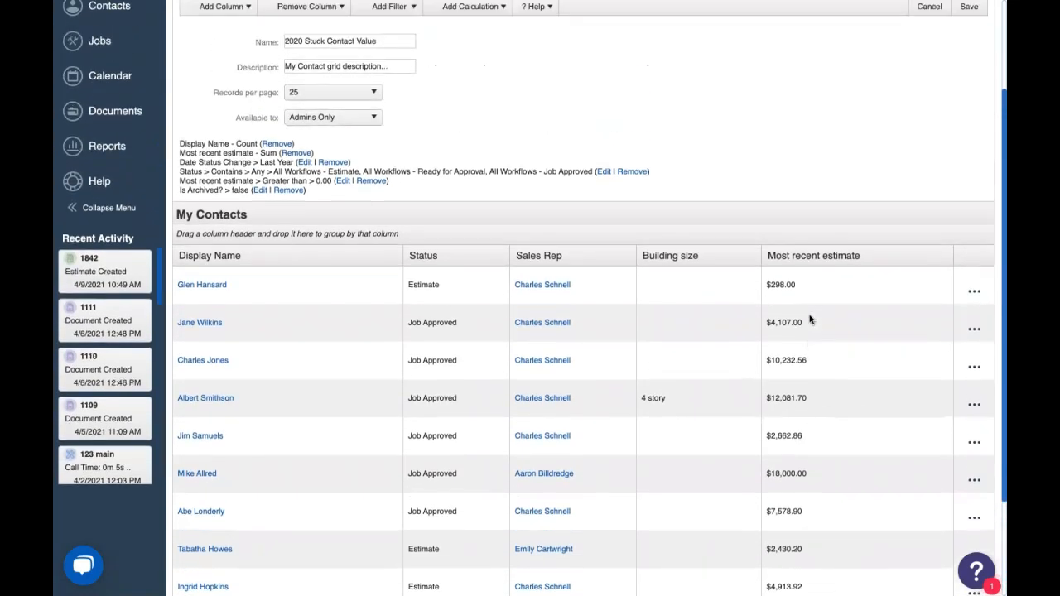
Move the Most recent estimate column to sit directly after Display Name
scroll(down, 3)
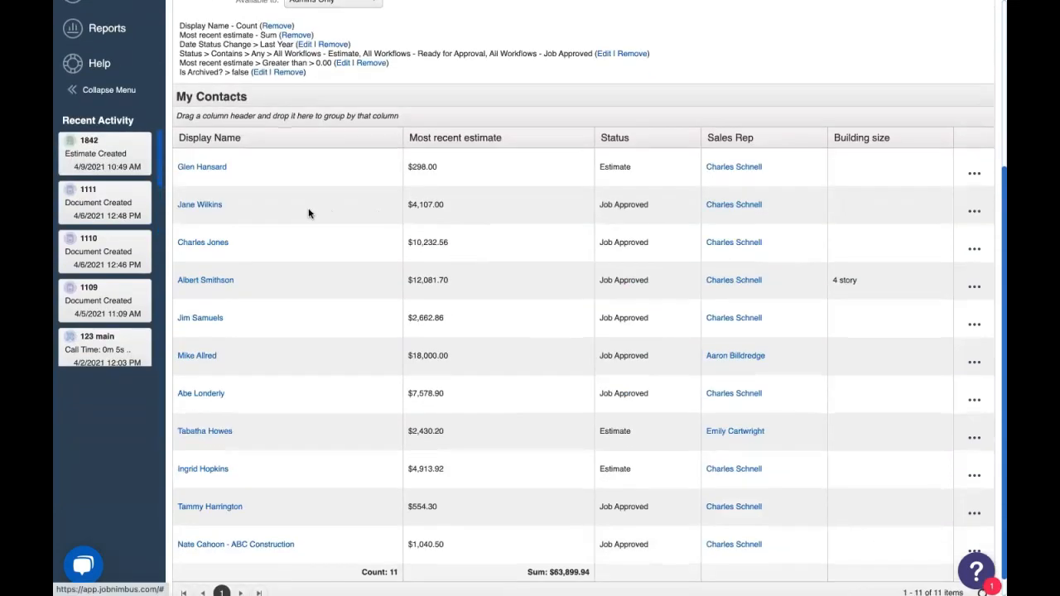
mouse_move(570, 557)
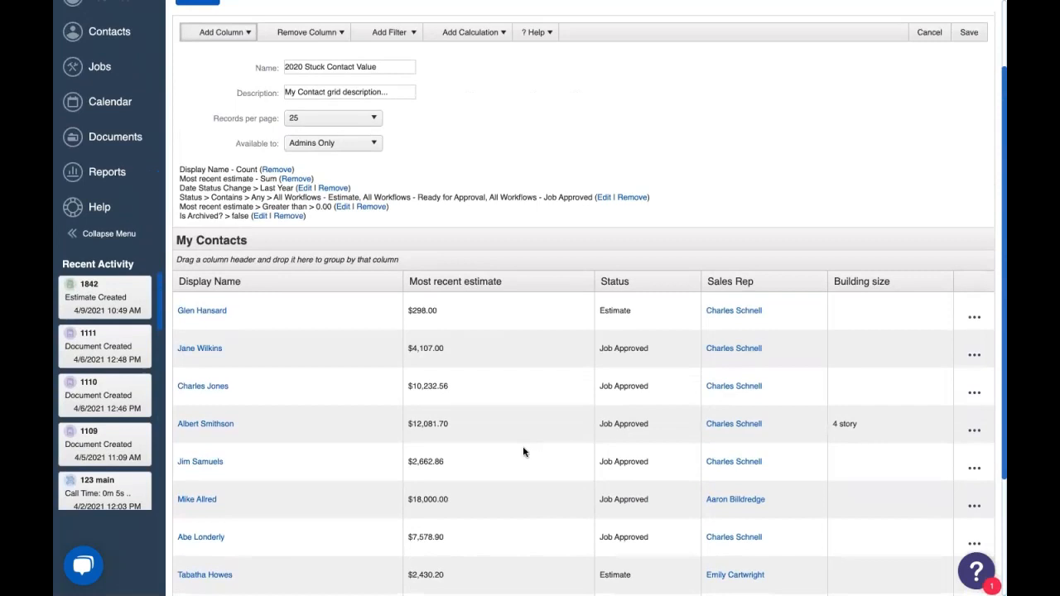
mouse_move(781, 288)
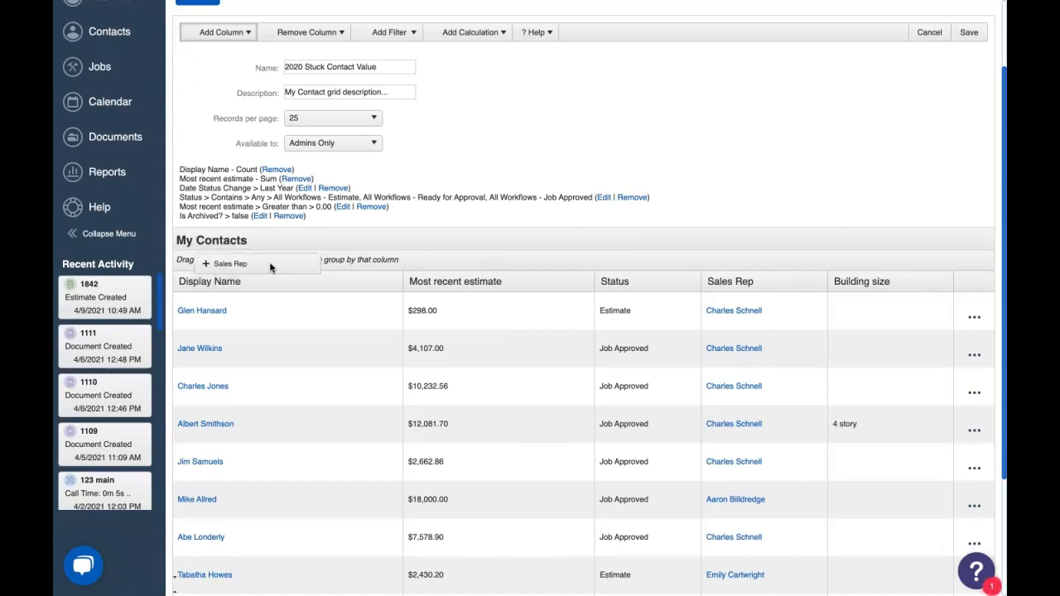
Group the contacts by Sales Rep via the grouping bar above the grid
drag(232, 264, 232, 258)
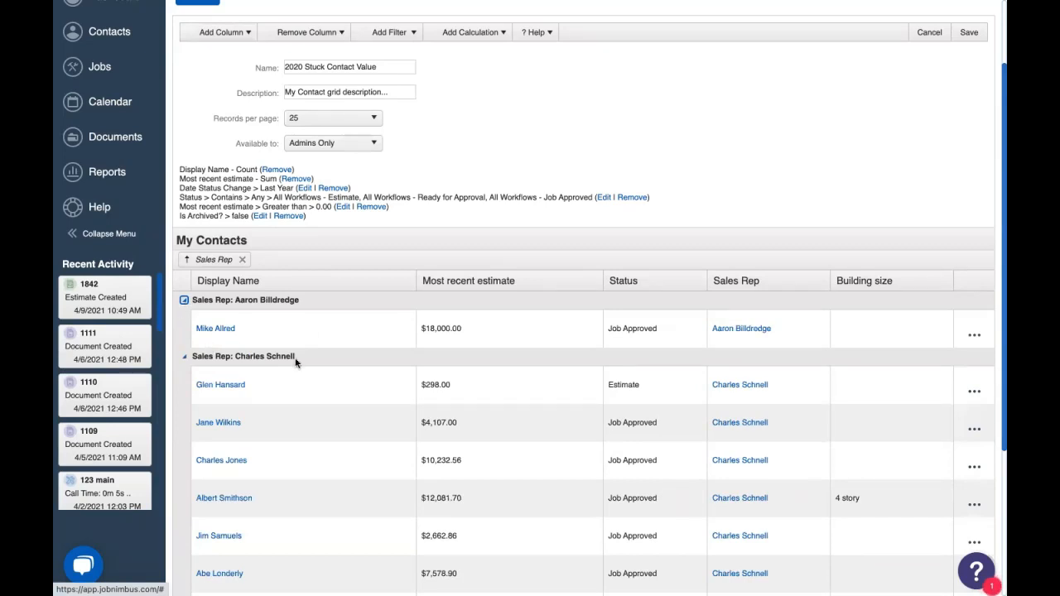
mouse_move(554, 291)
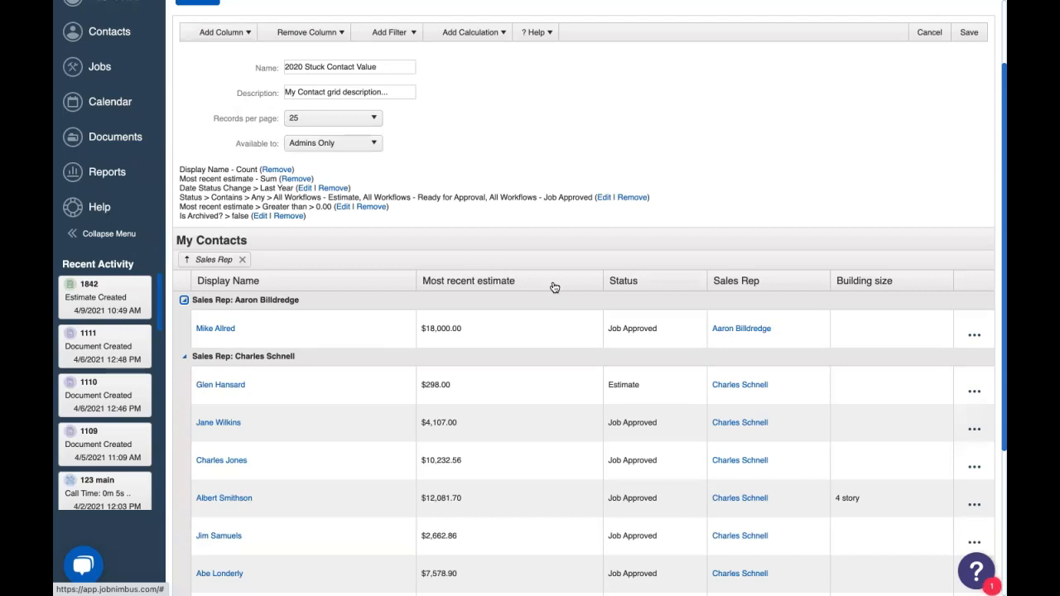
Sort contacts within each group by Most recent estimate, highest first
click(467, 280)
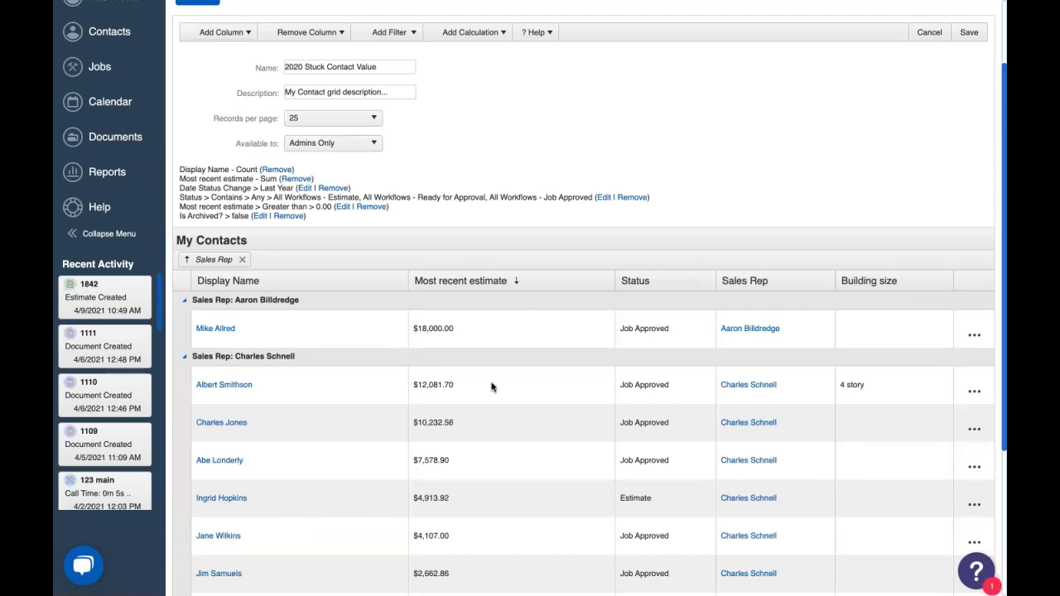
mouse_move(431, 404)
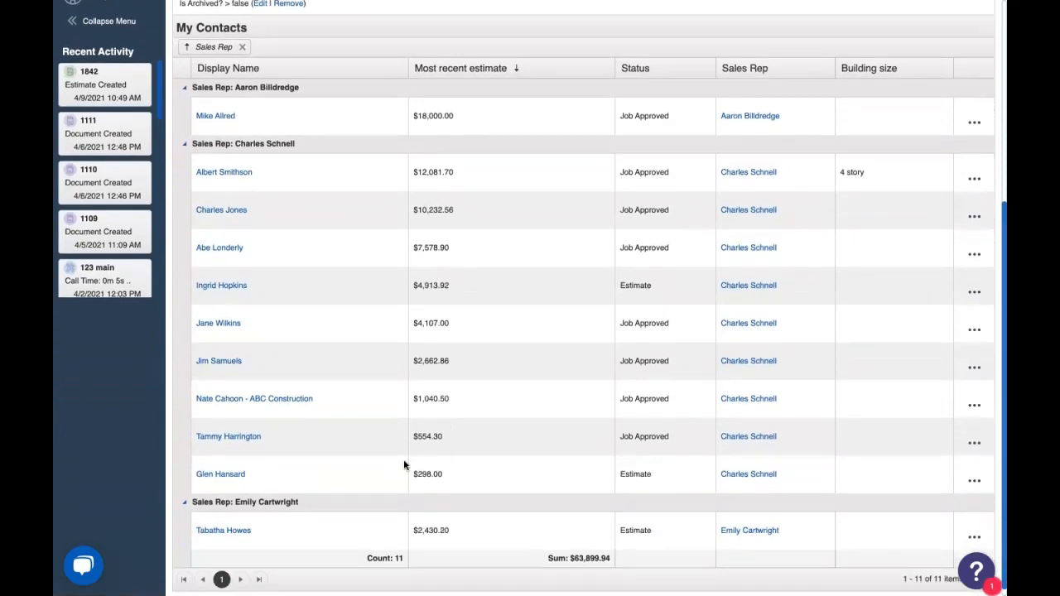
mouse_move(472, 485)
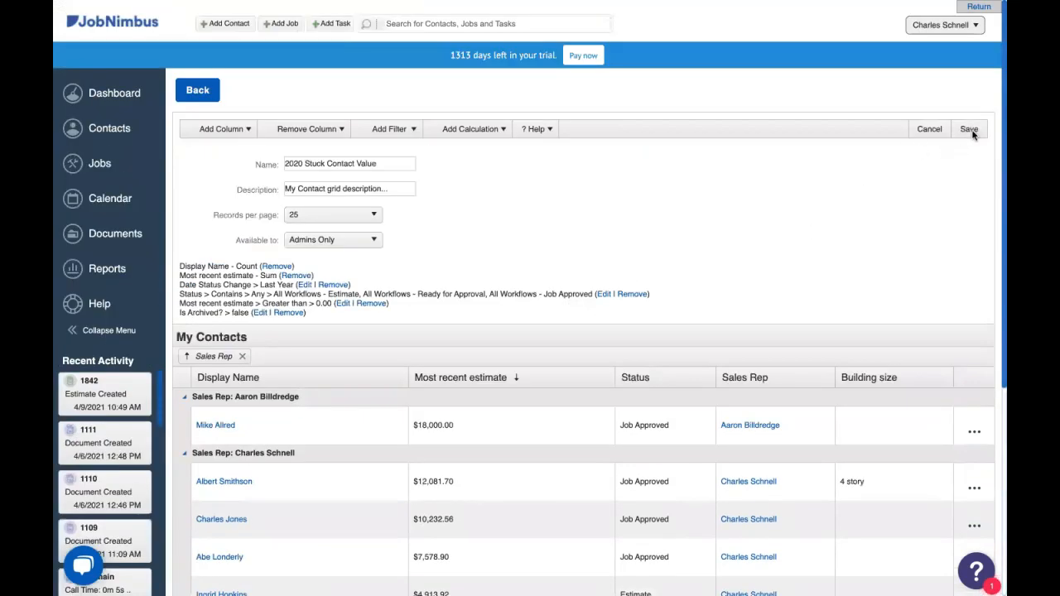
Save the report as '2020 Stuck Contact Value' and bring up its actions menu
click(968, 129)
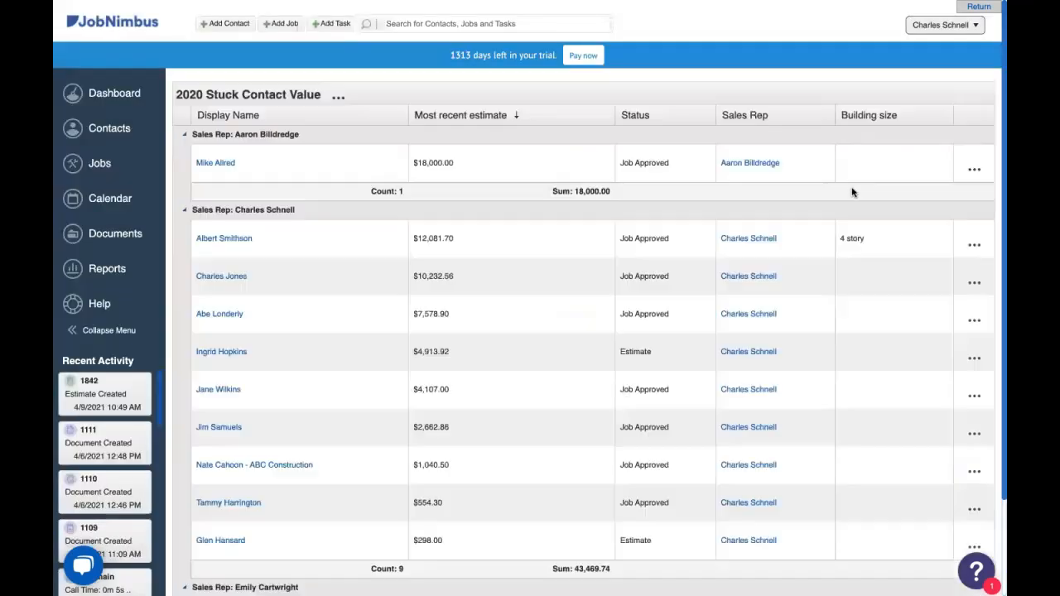
mouse_move(308, 289)
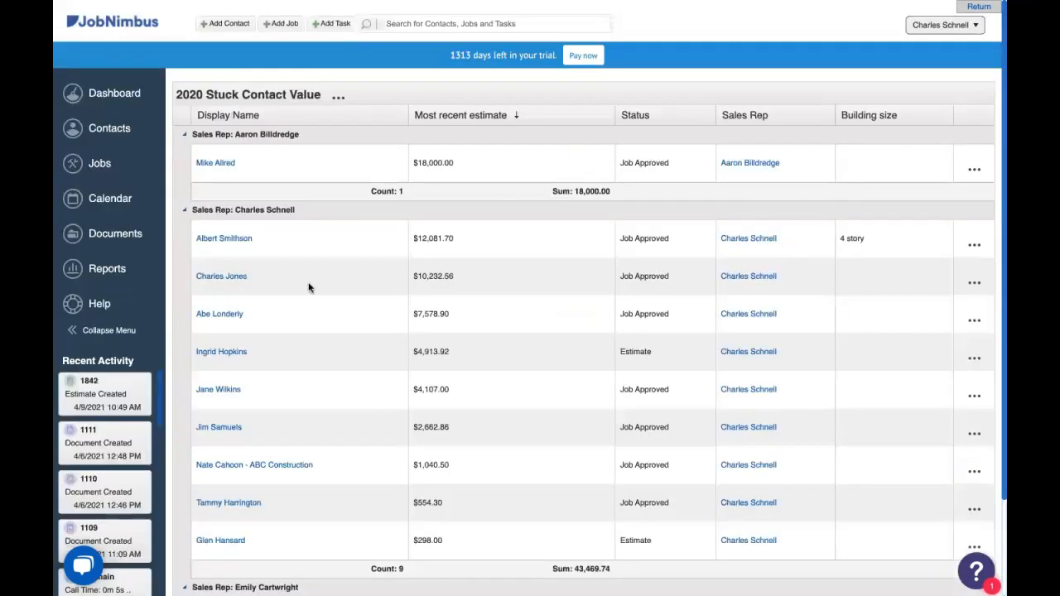
scroll(down, 3)
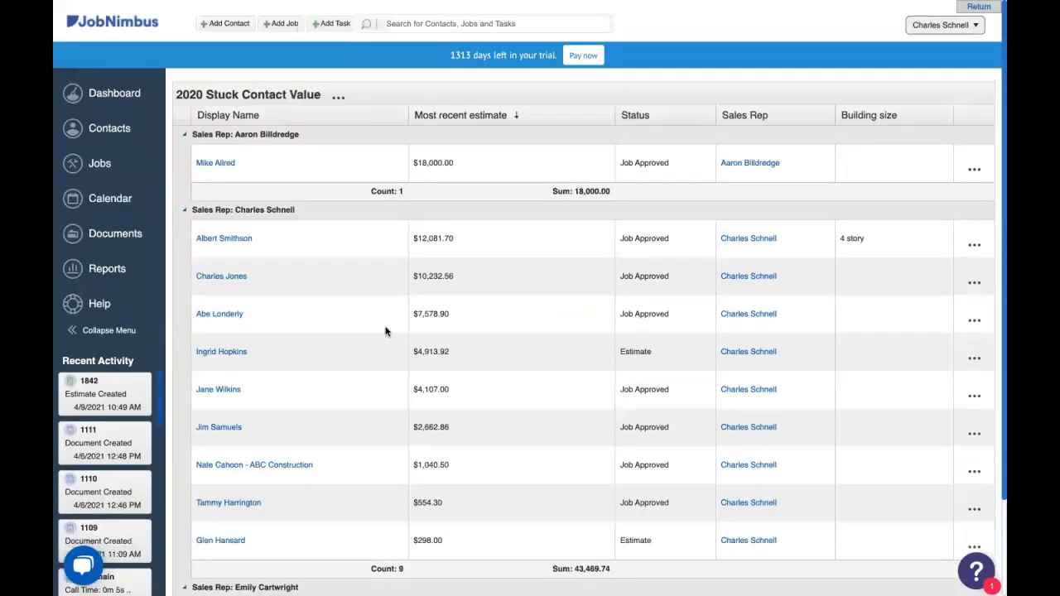
click(338, 94)
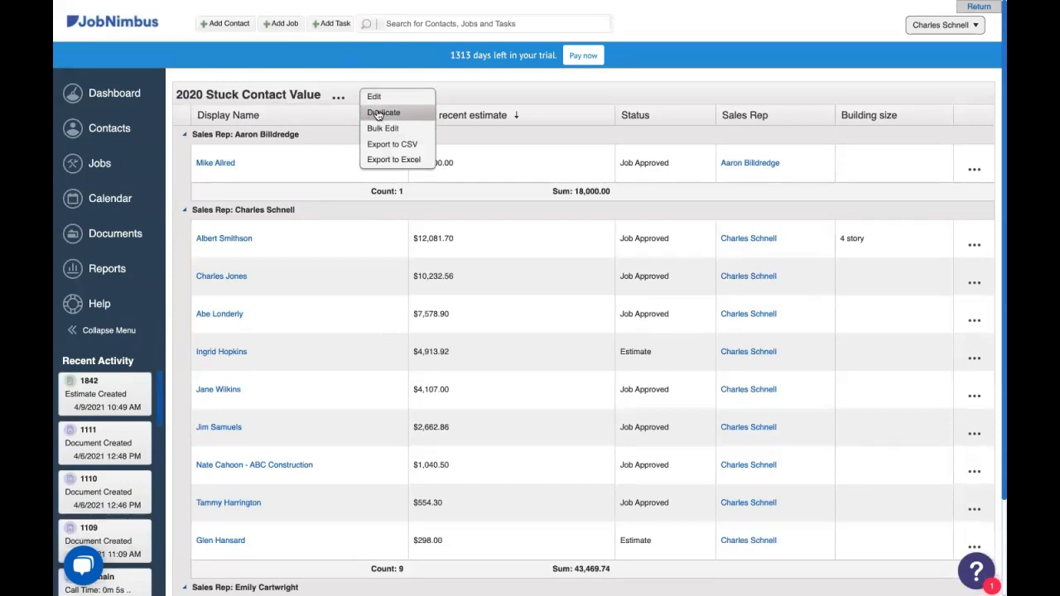
mouse_move(383, 129)
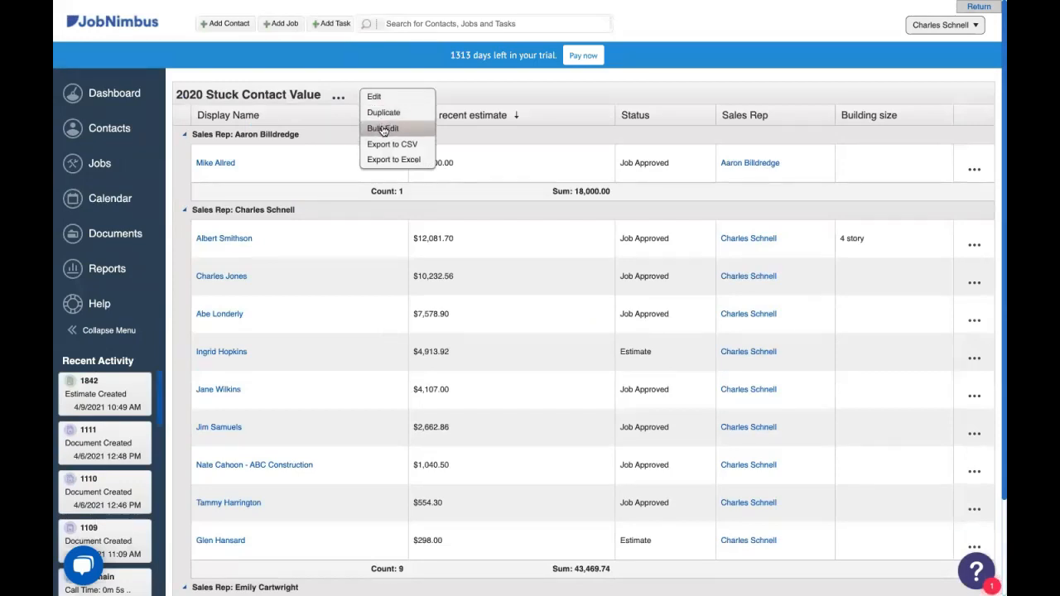
mouse_move(392, 142)
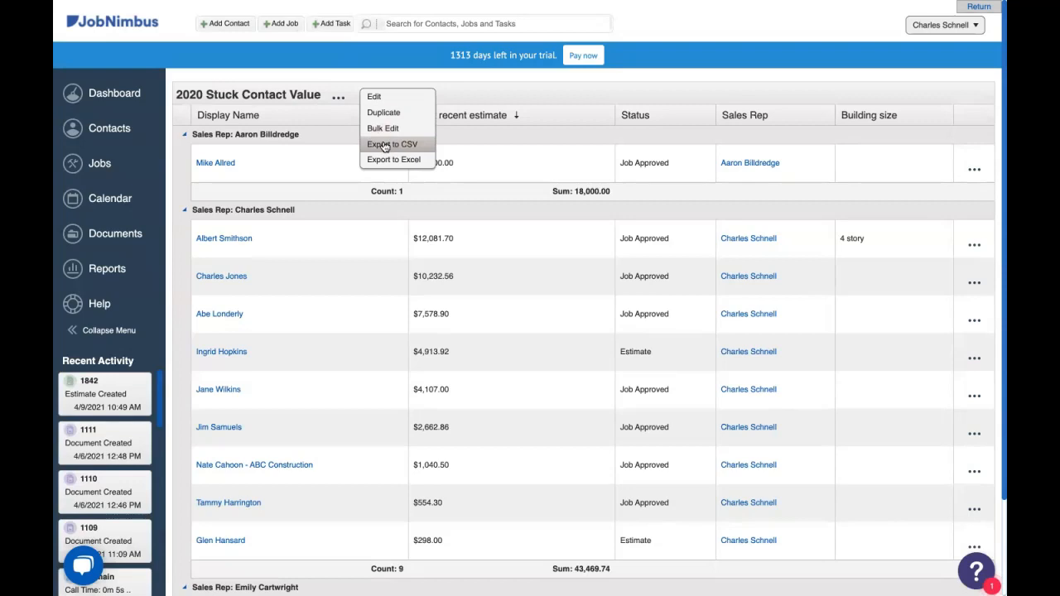
mouse_move(385, 159)
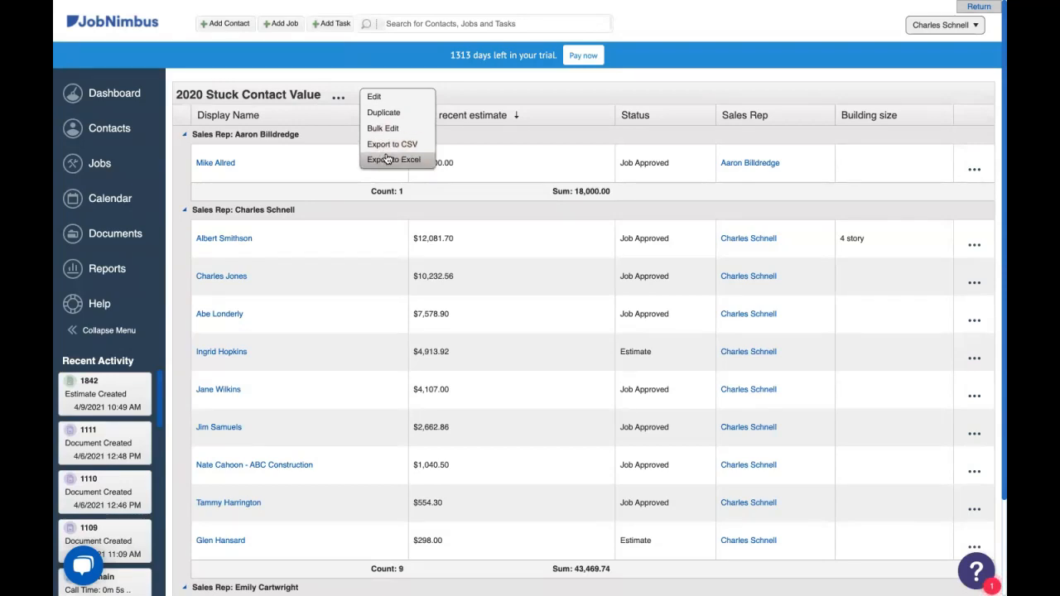
mouse_move(391, 144)
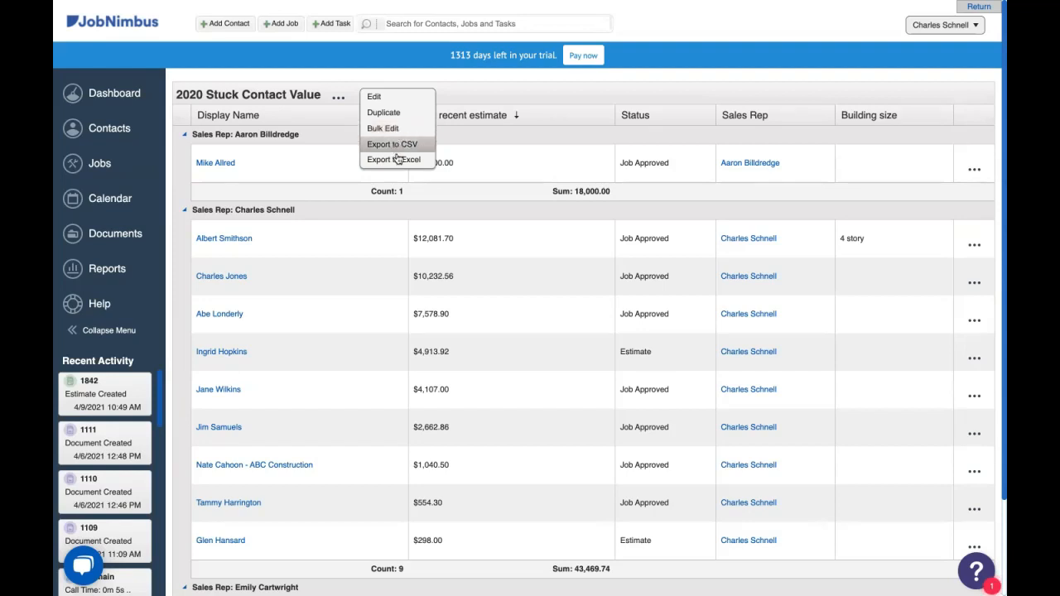
mouse_move(396, 159)
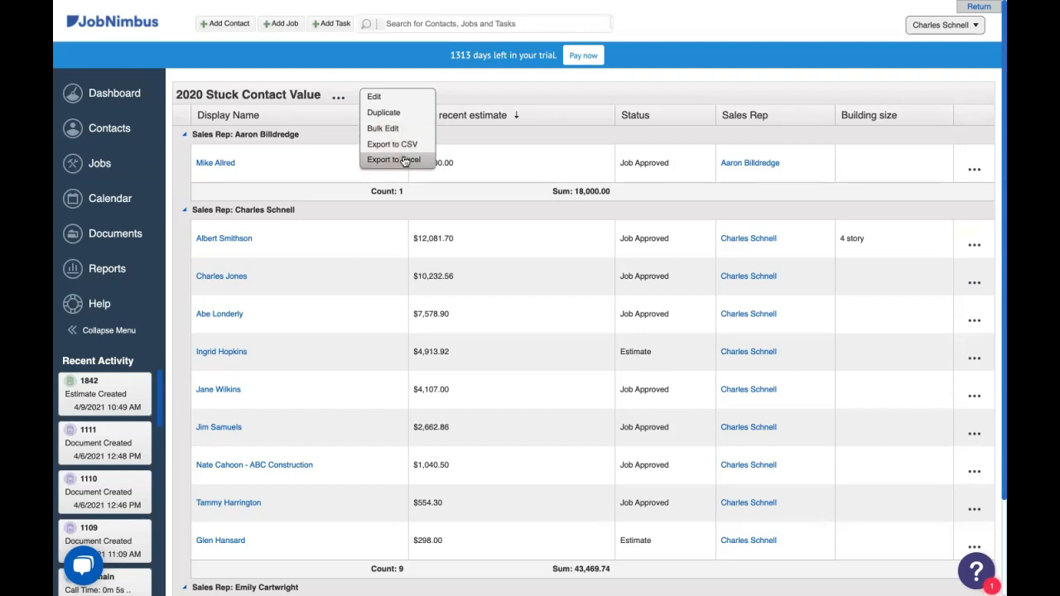